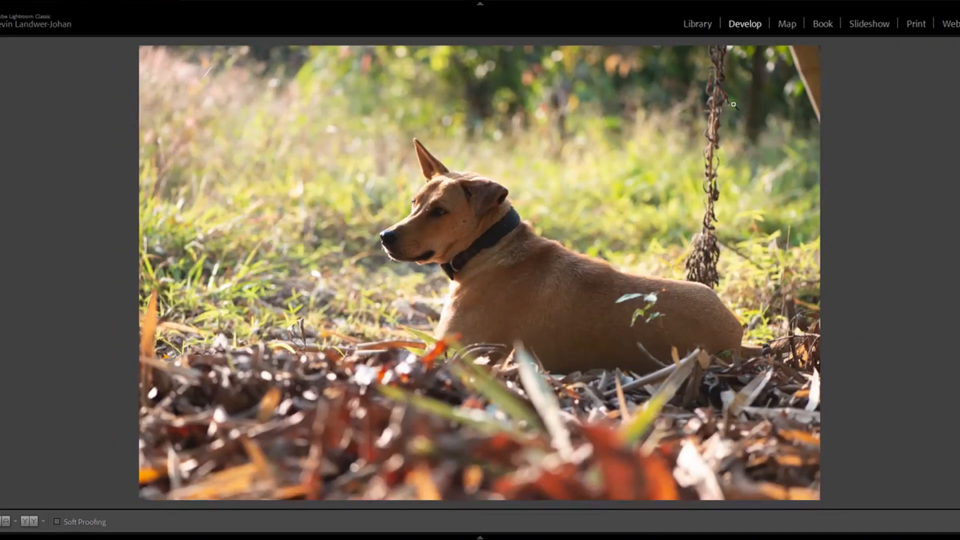
mouse_move(602, 47)
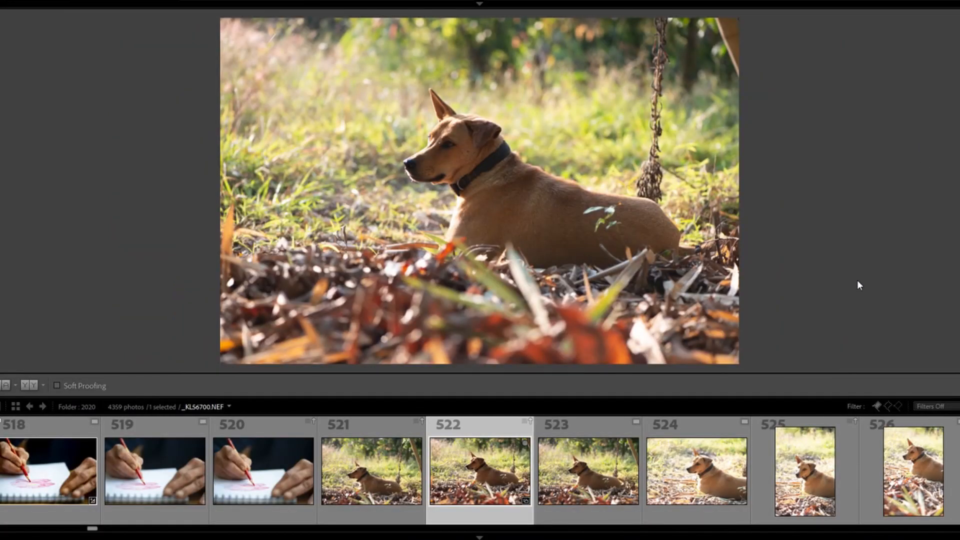
mouse_move(265, 405)
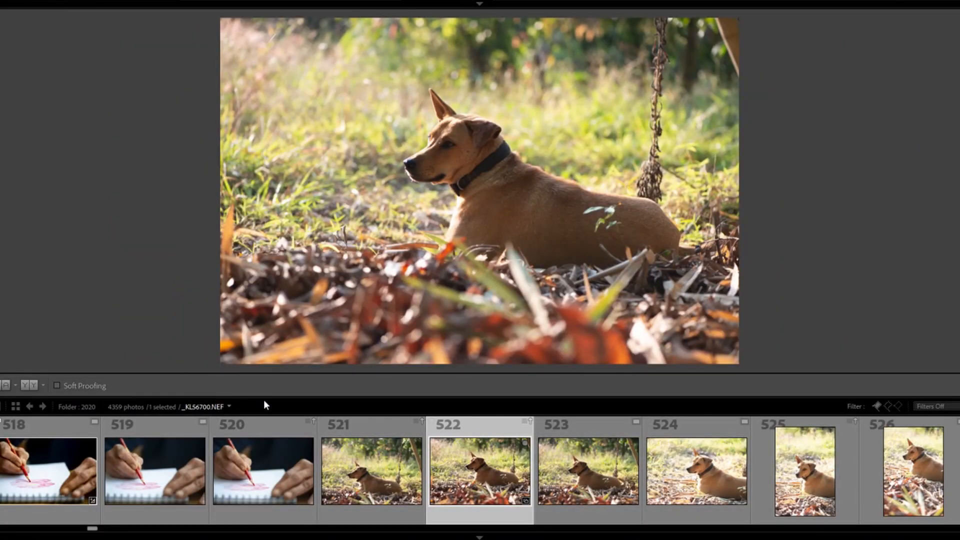
Drag the filmstrip edge down to shrink thumbnails and enlarge the dog photo.
drag(266, 404, 266, 420)
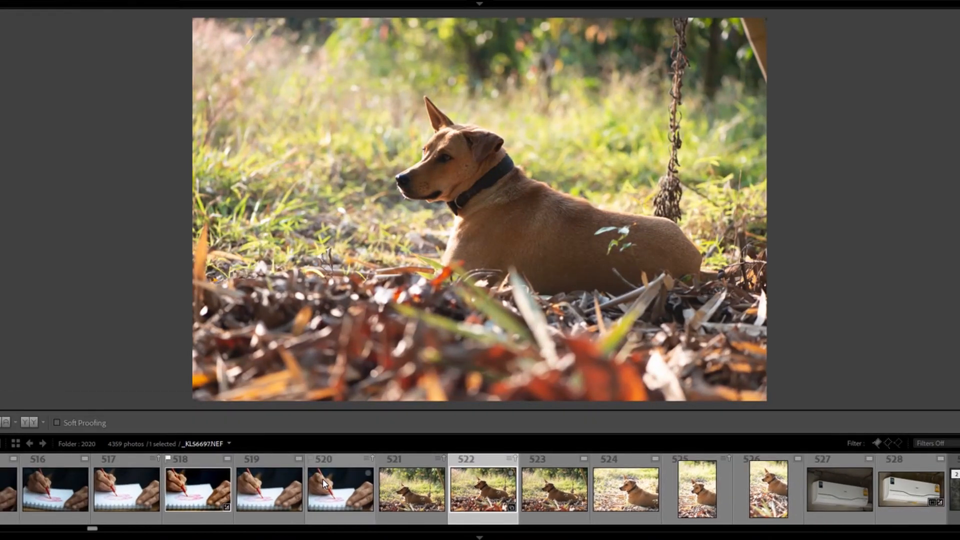
Reveal the Develop adjustments and set white balance Temp to about 4241.
key(Tab)
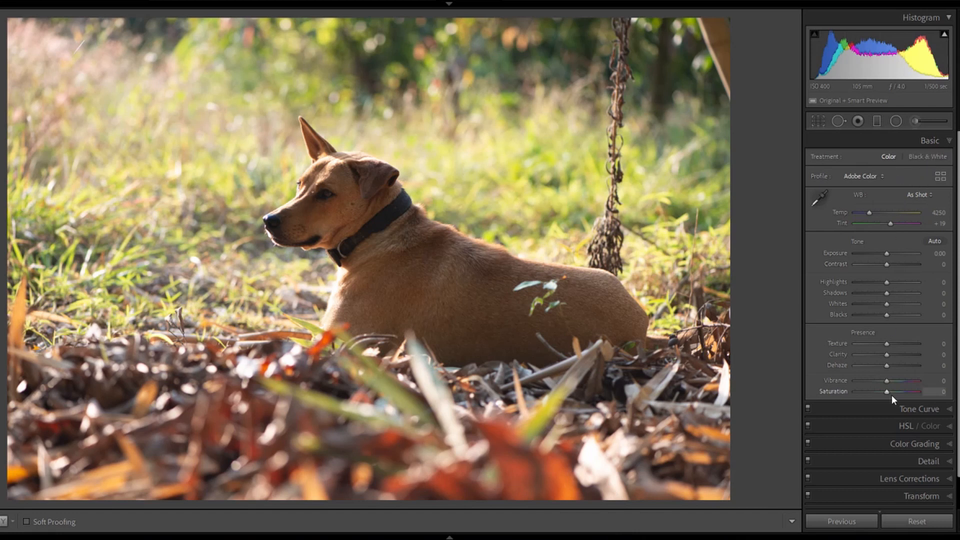
mouse_move(893, 401)
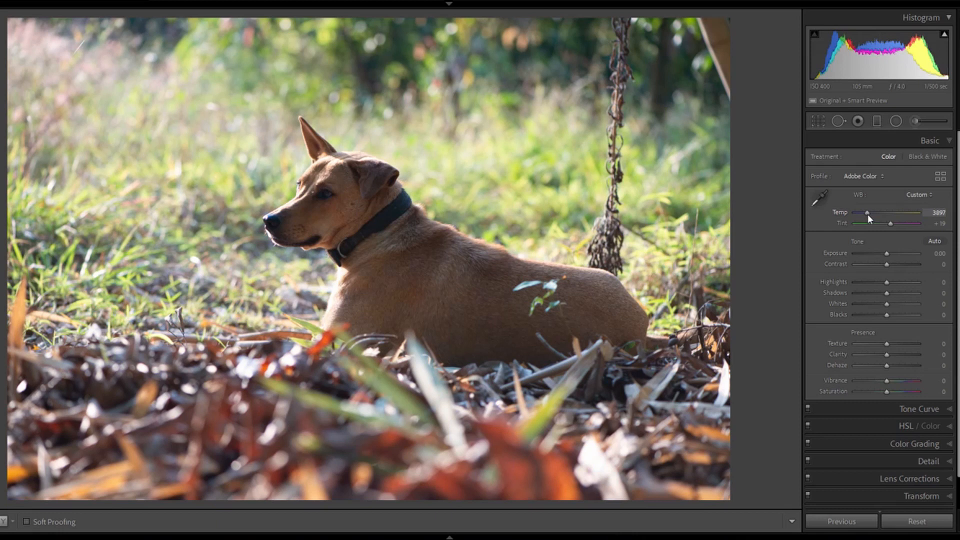
drag(867, 212, 889, 212)
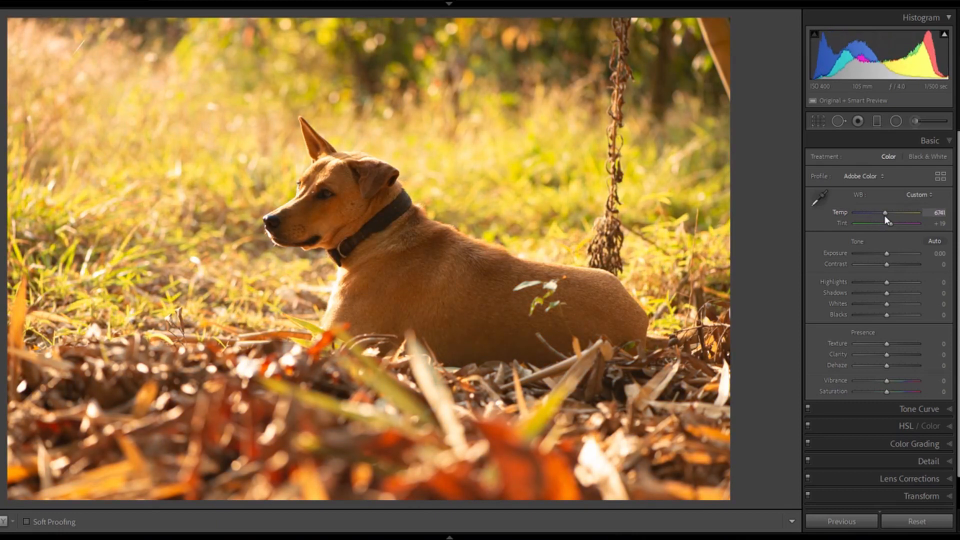
drag(884, 213, 850, 212)
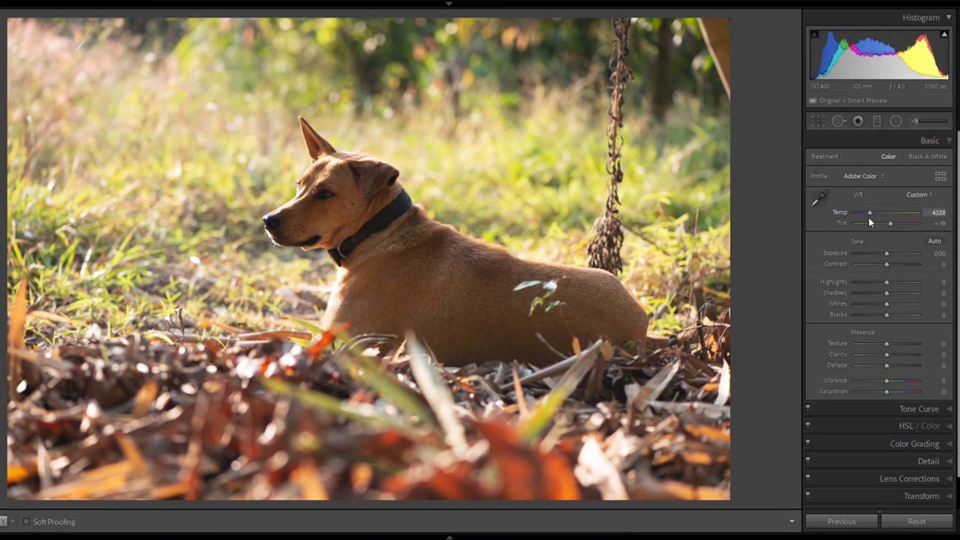
drag(896, 212, 891, 213)
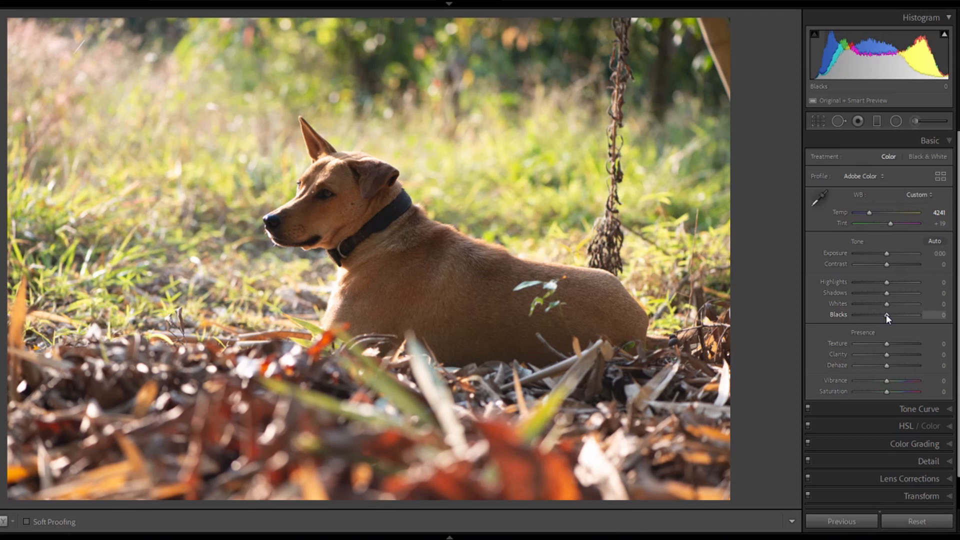
mouse_move(887, 295)
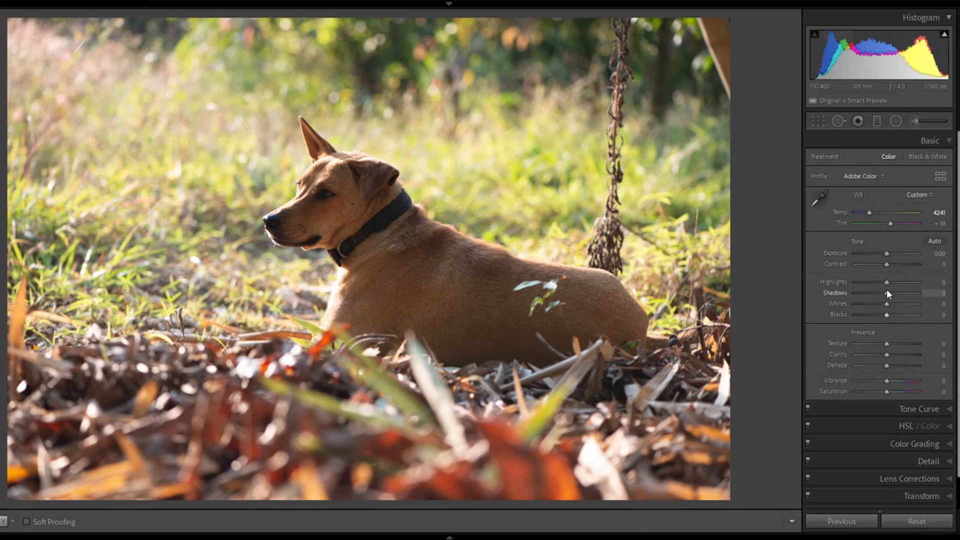
mouse_move(886, 319)
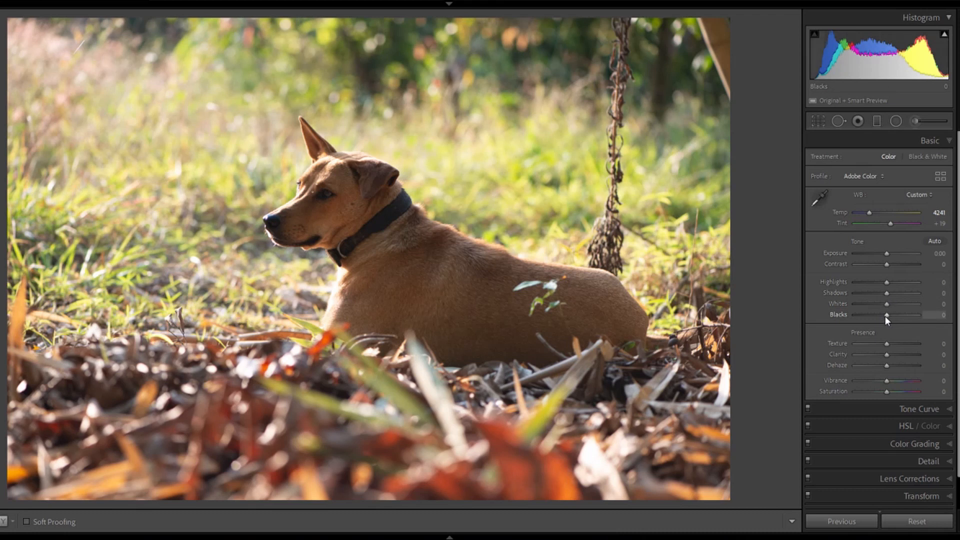
mouse_move(886, 320)
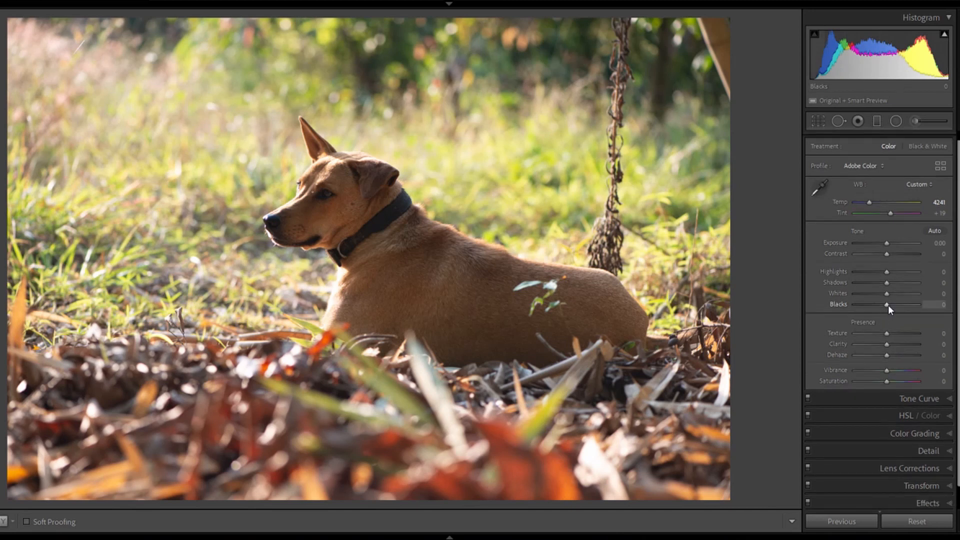
Set Blacks to -25 after previewing clipping, then lower Highlights to -25.
drag(902, 305, 881, 305)
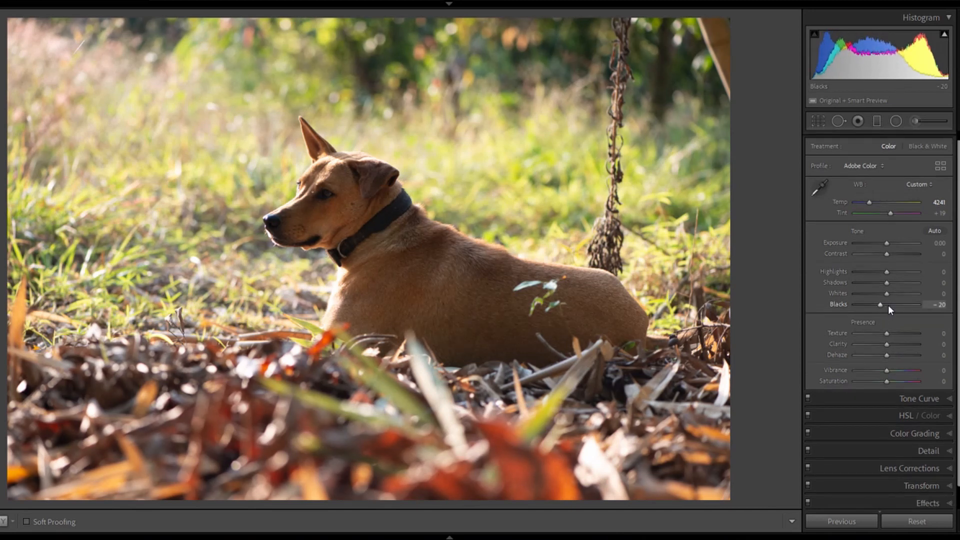
drag(880, 304, 883, 304)
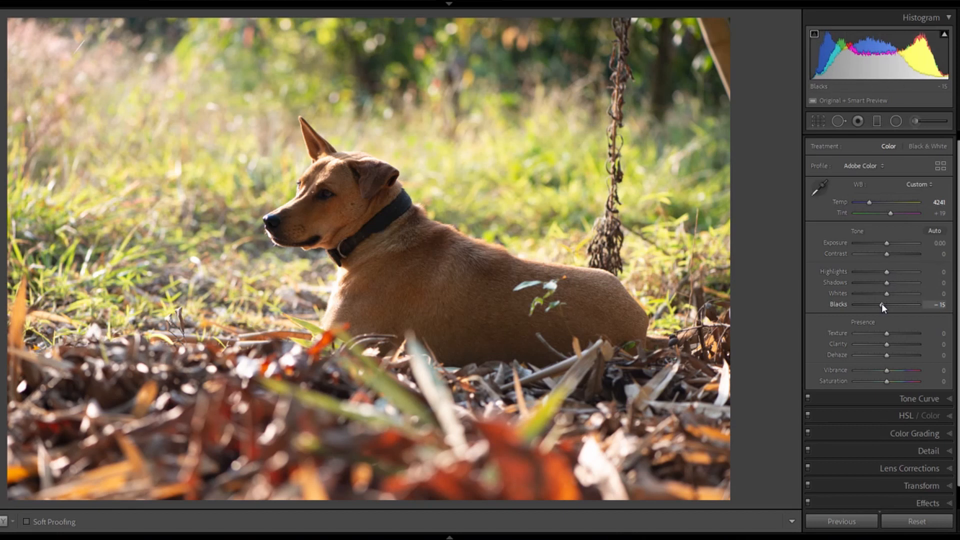
drag(891, 305, 873, 305)
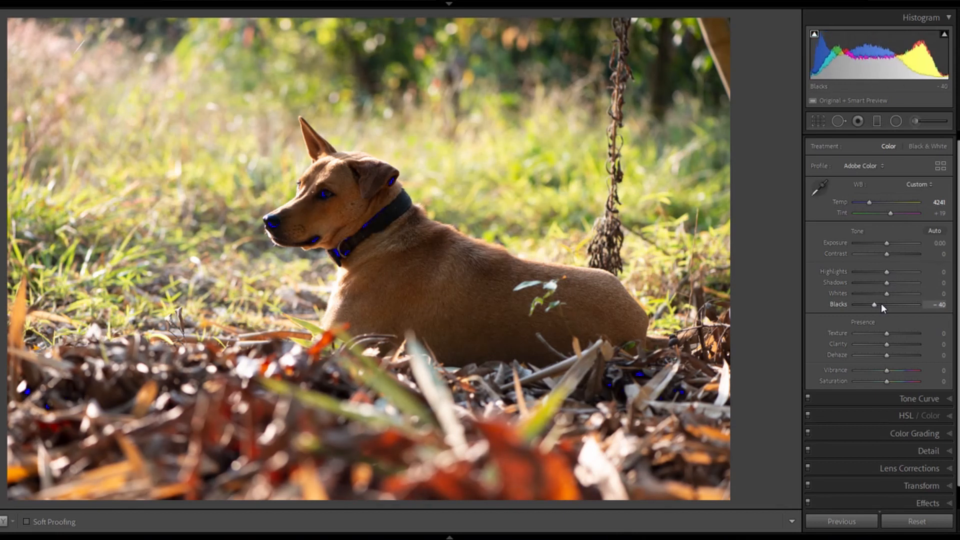
drag(872, 305, 862, 305)
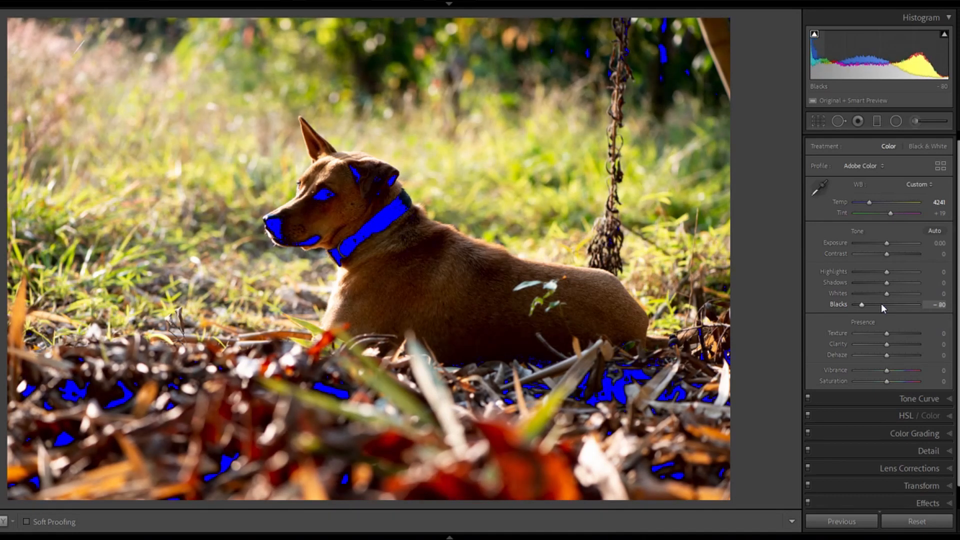
drag(863, 305, 860, 304)
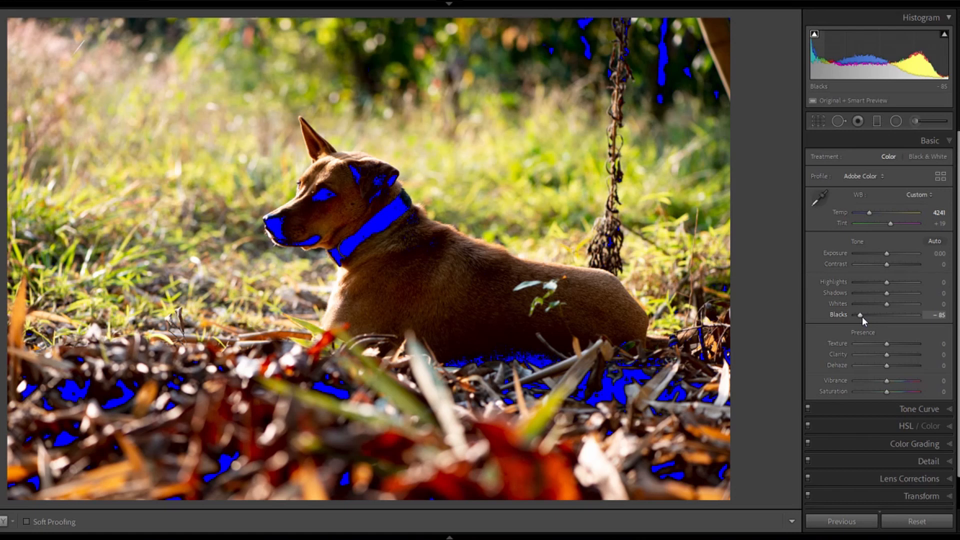
drag(844, 314, 869, 313)
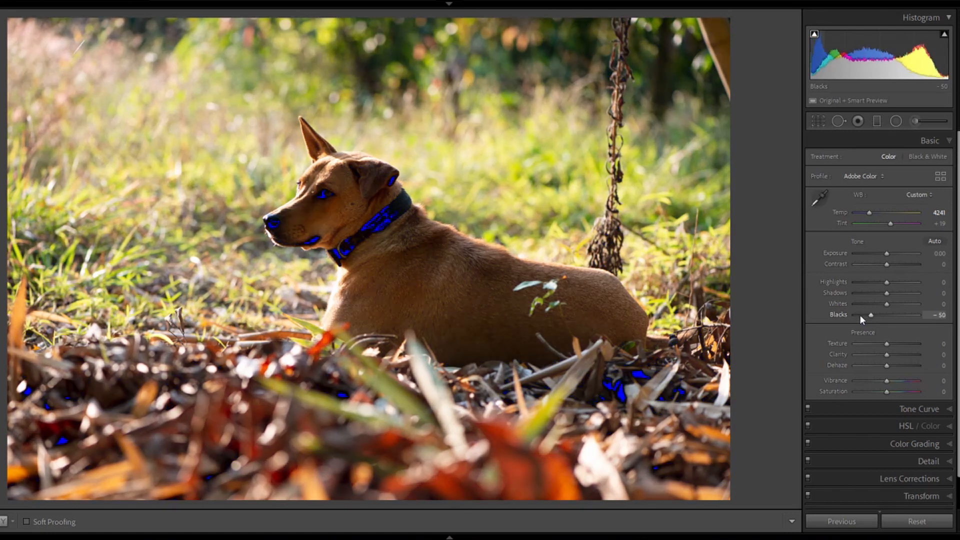
drag(870, 314, 879, 313)
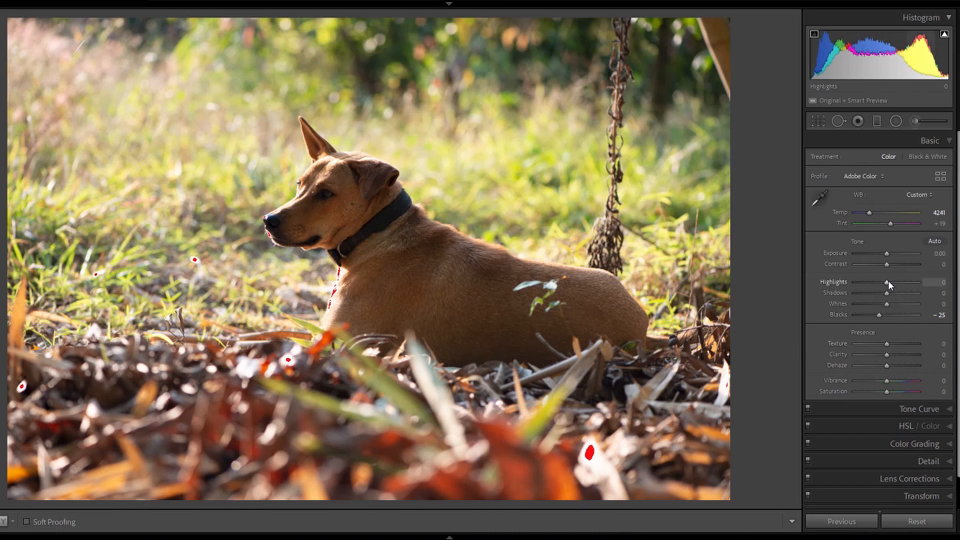
drag(905, 281, 881, 282)
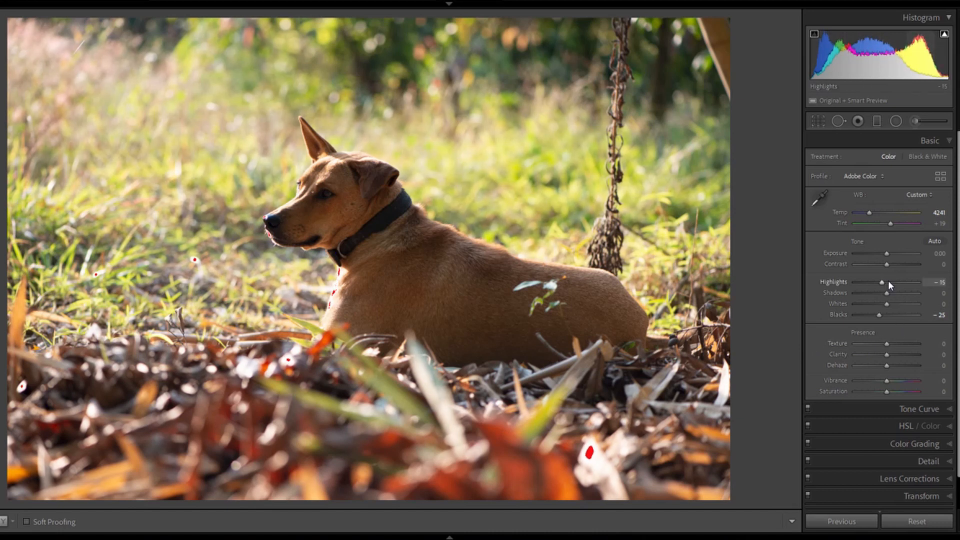
drag(883, 283, 879, 283)
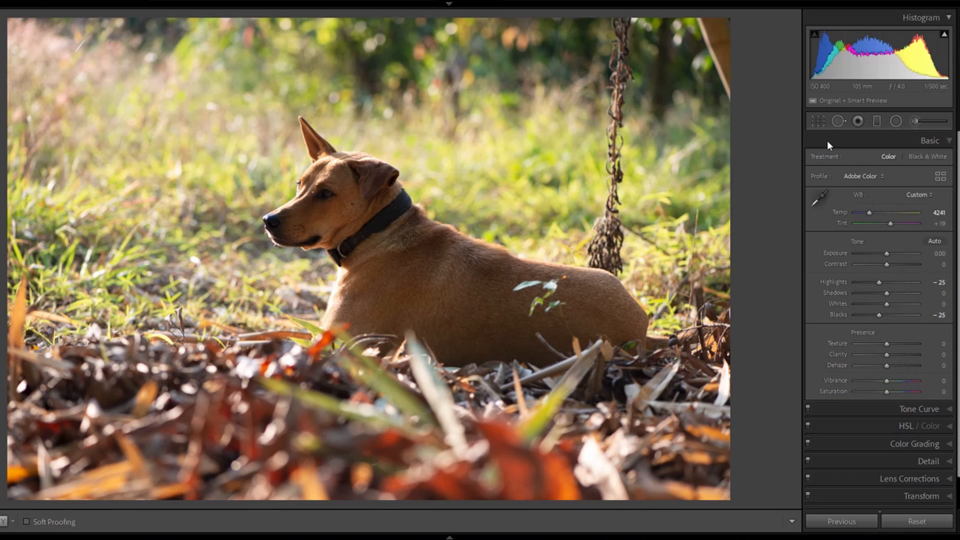
mouse_move(827, 146)
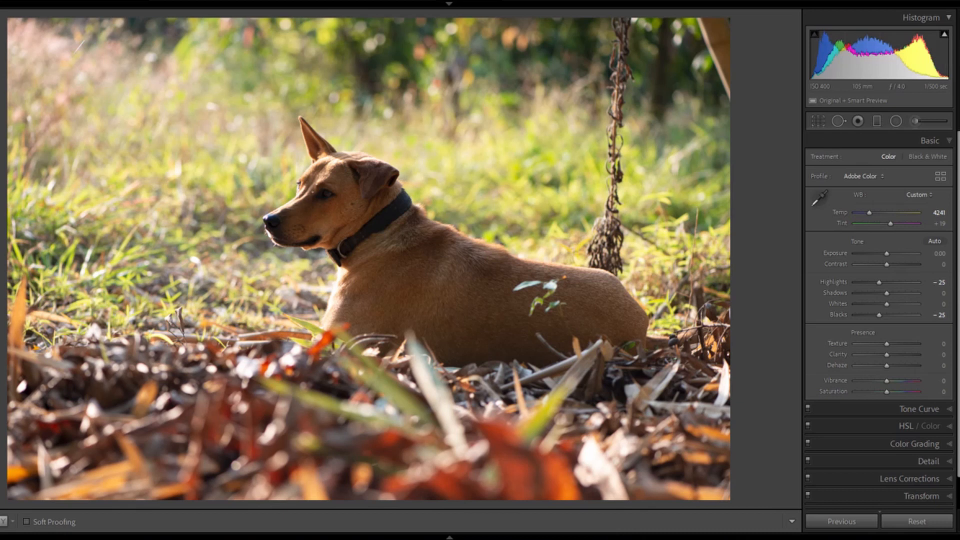
mouse_move(784, 336)
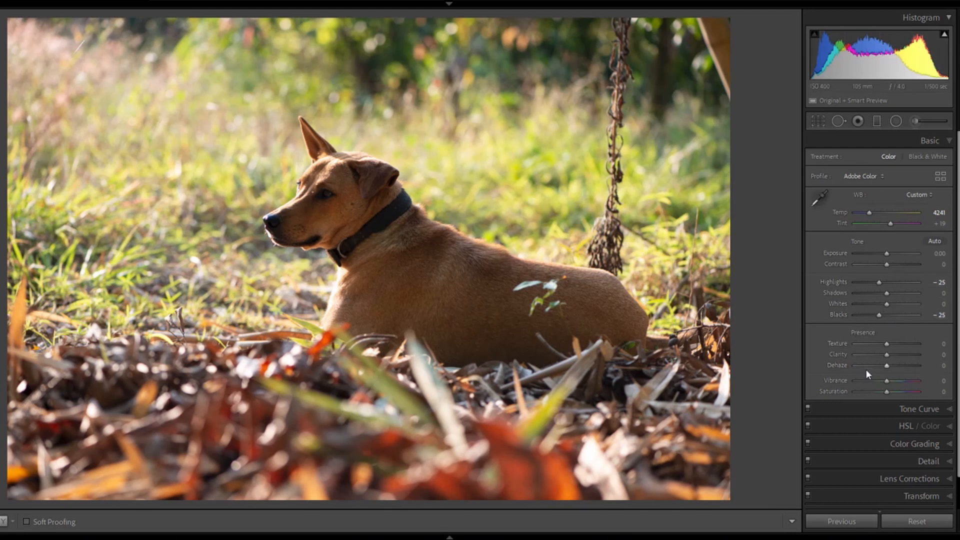
mouse_move(891, 380)
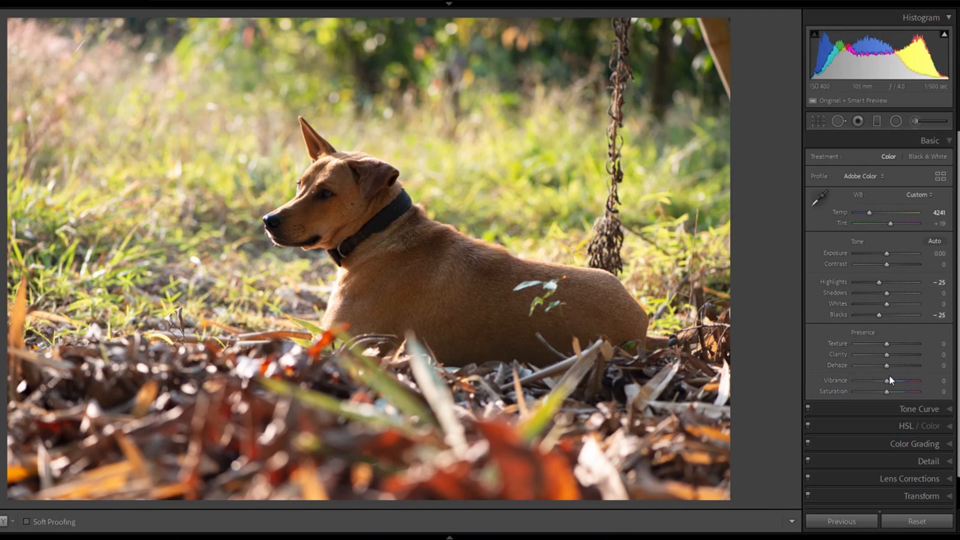
mouse_move(474, 260)
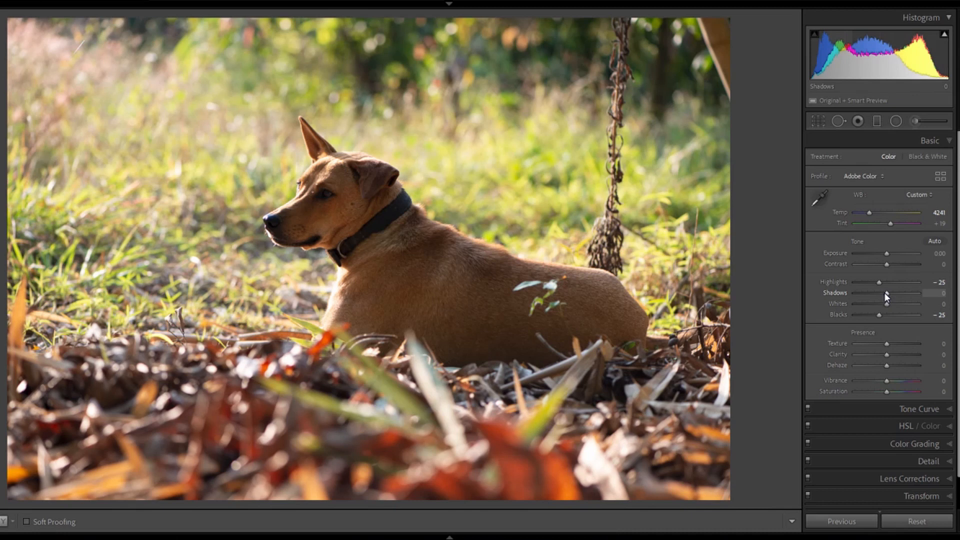
mouse_move(888, 298)
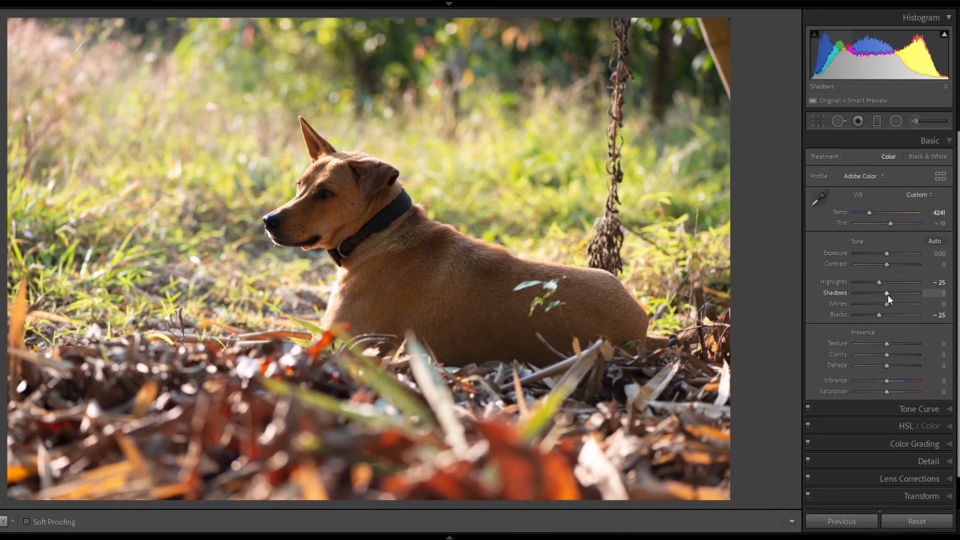
Lift Shadows to +65 and deepen Blacks to -30.
drag(879, 292, 891, 292)
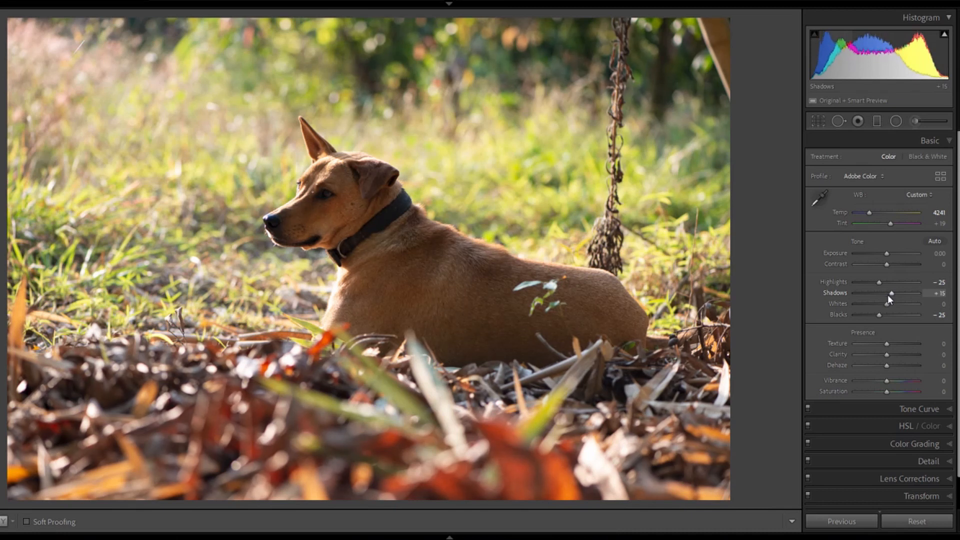
drag(891, 293, 904, 292)
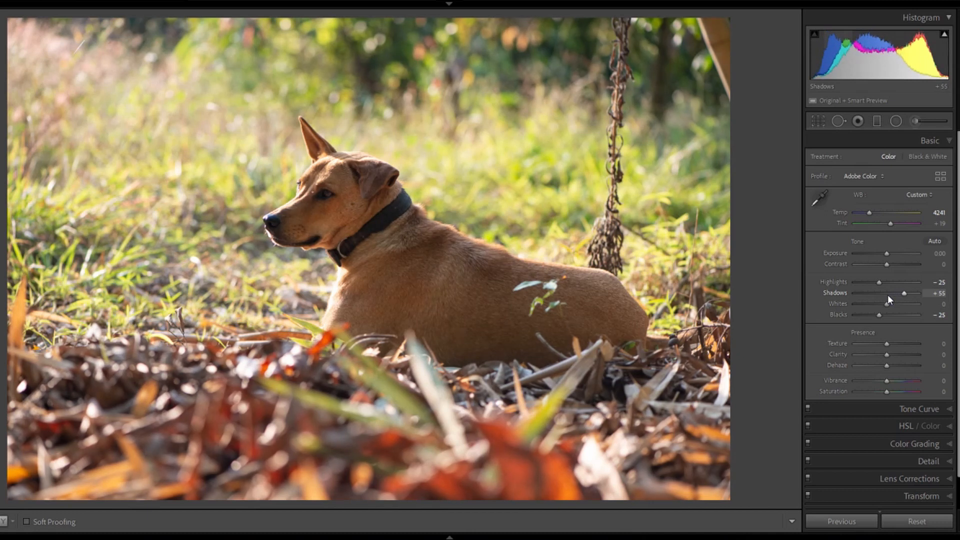
drag(903, 293, 913, 292)
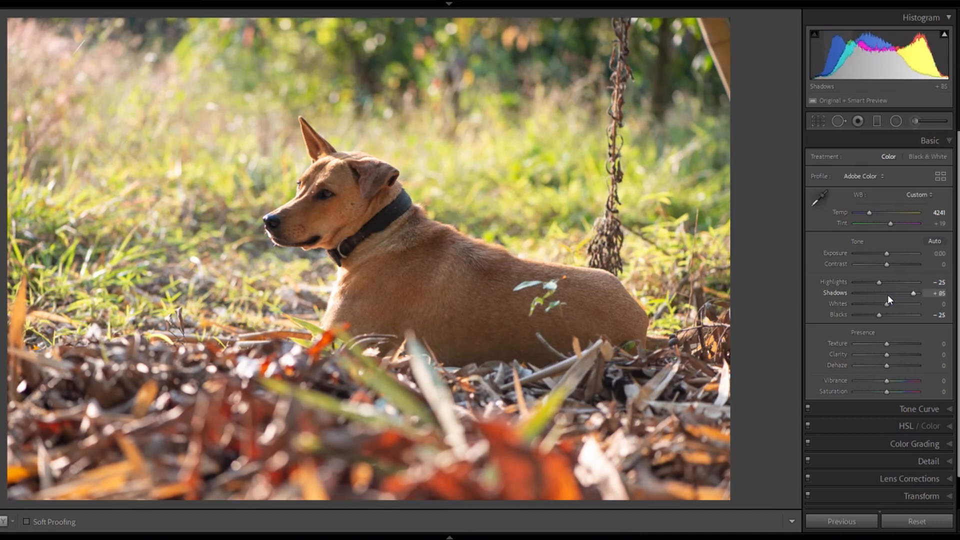
drag(915, 292, 909, 292)
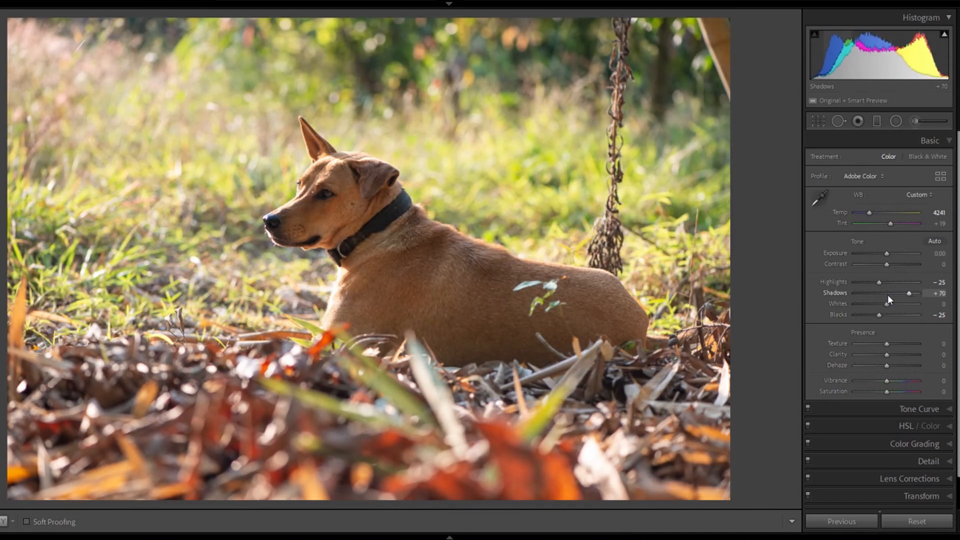
drag(909, 293, 897, 293)
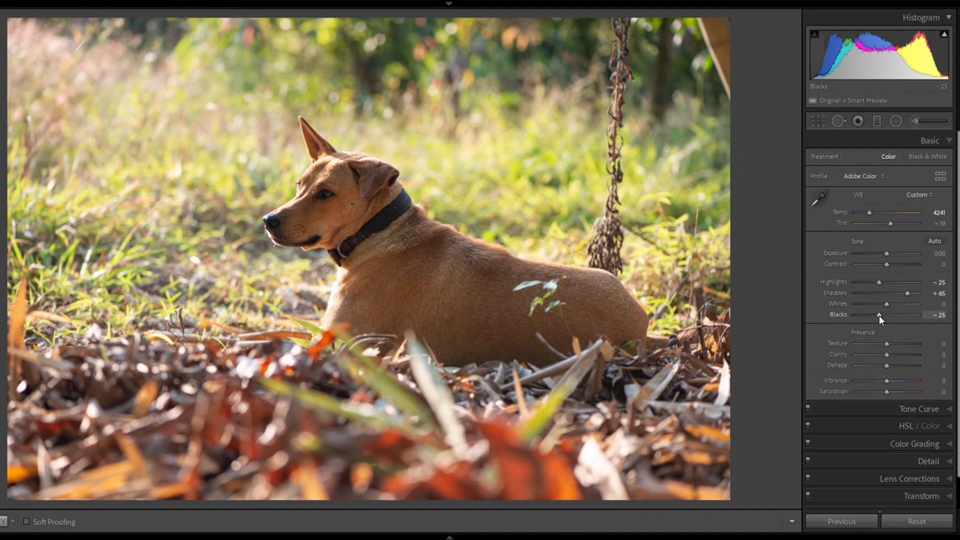
drag(883, 314, 878, 314)
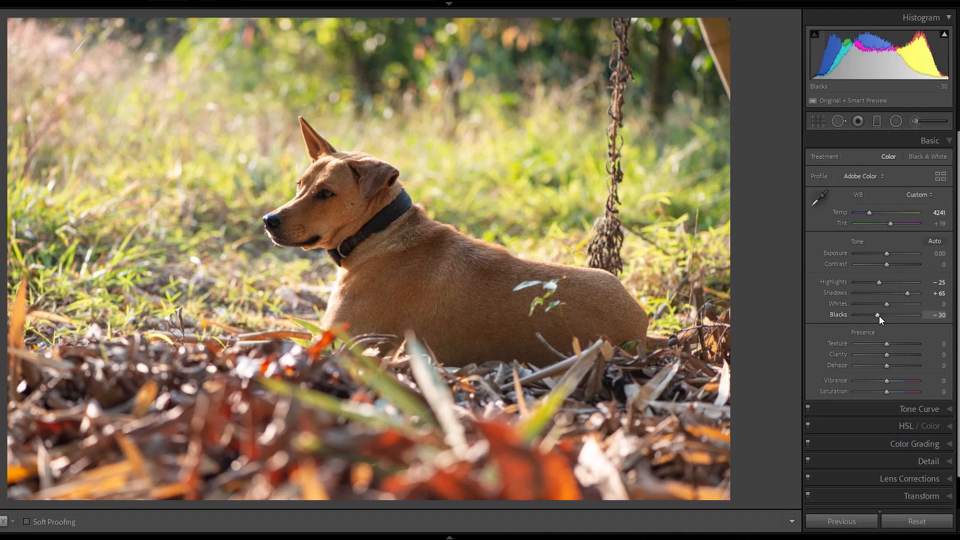
mouse_move(883, 318)
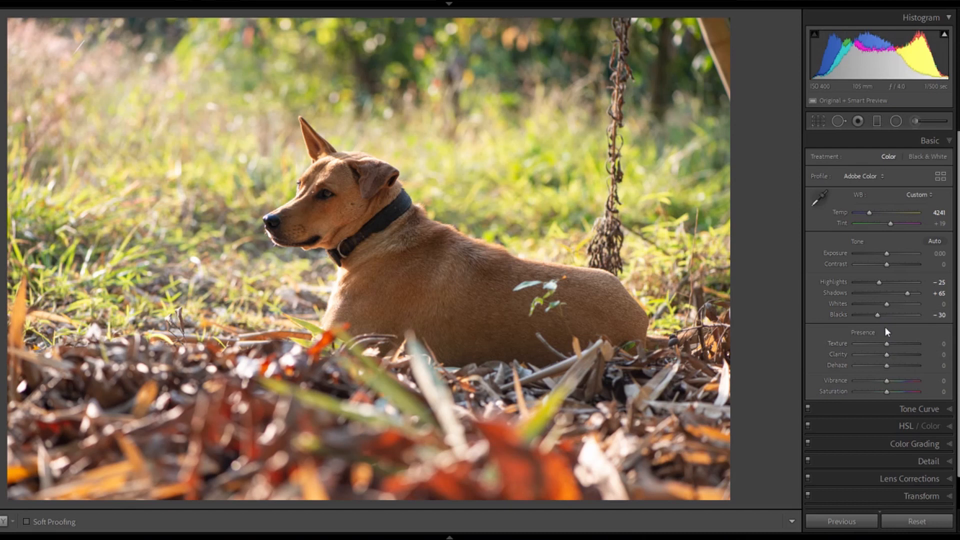
mouse_move(887, 368)
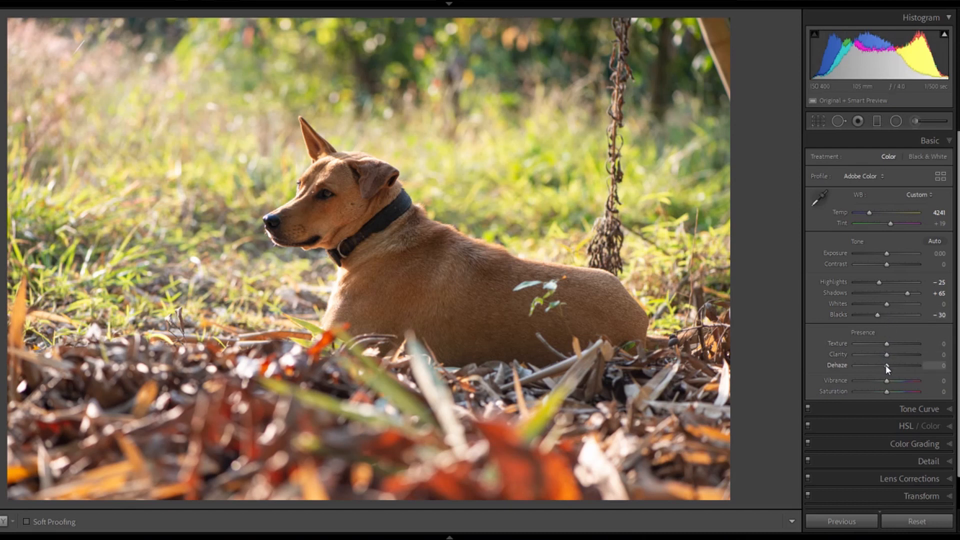
Add Dehaze of +10 and raise Exposure to +0.30.
drag(883, 365, 891, 365)
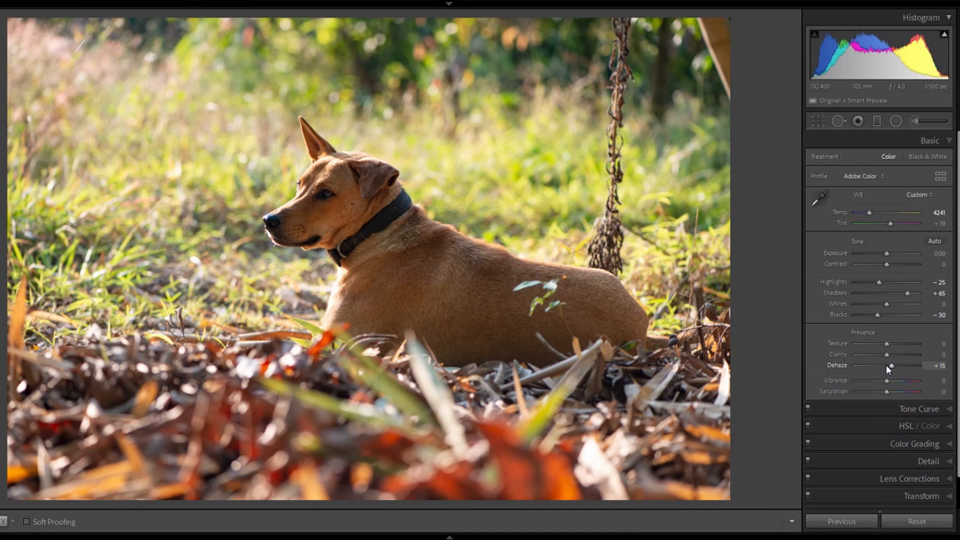
drag(906, 365, 899, 366)
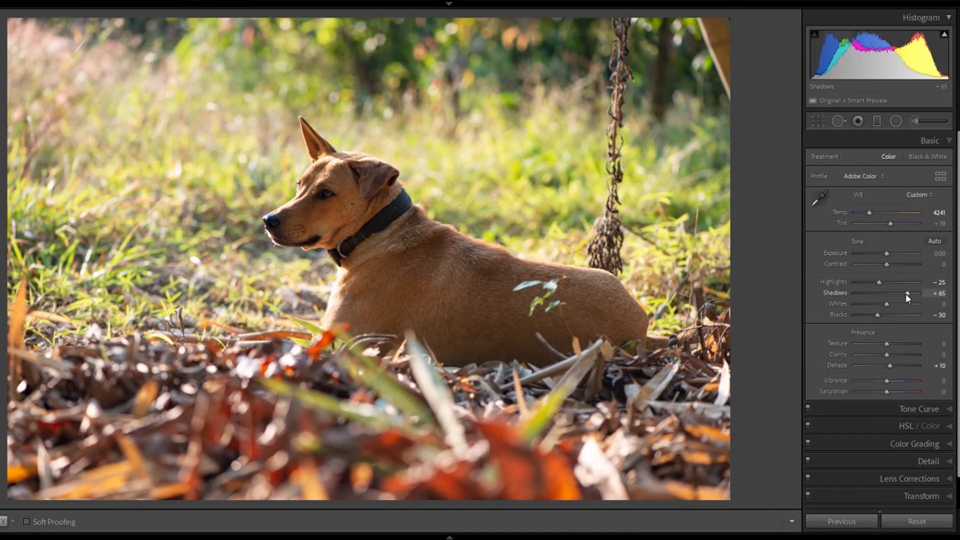
drag(885, 253, 905, 253)
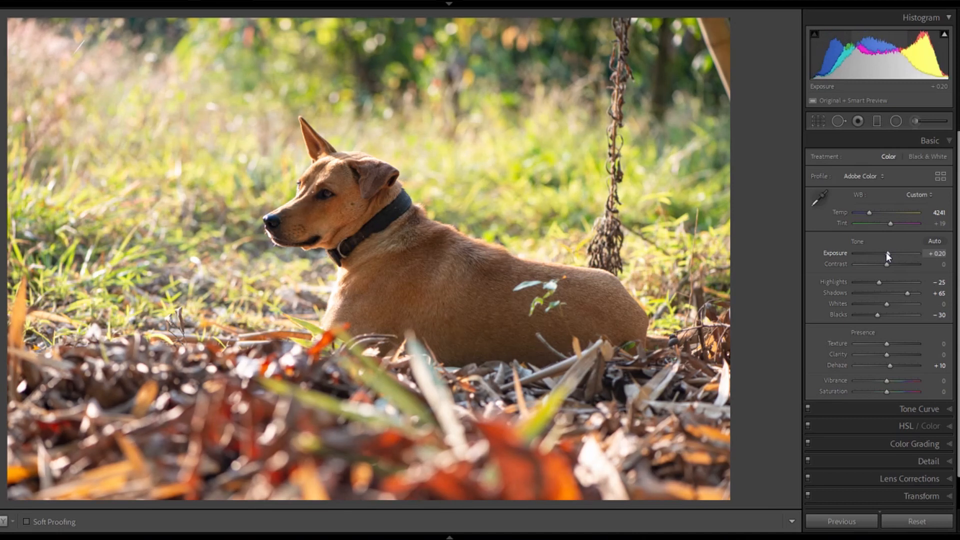
drag(889, 254, 902, 254)
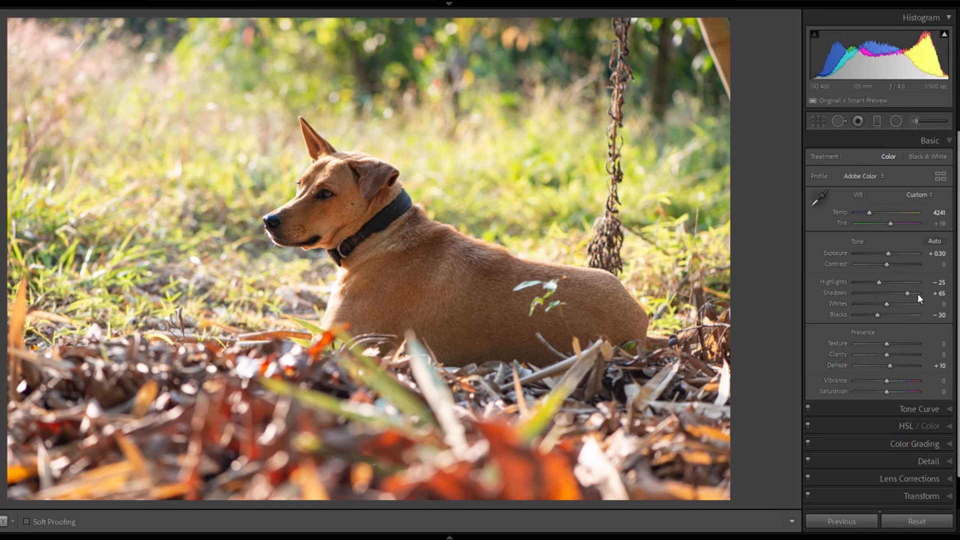
mouse_move(910, 404)
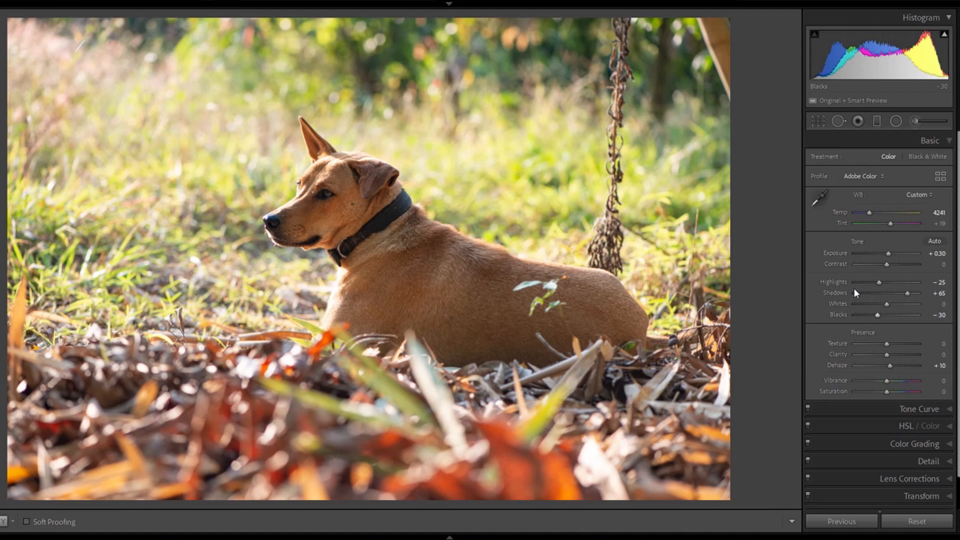
mouse_move(395, 263)
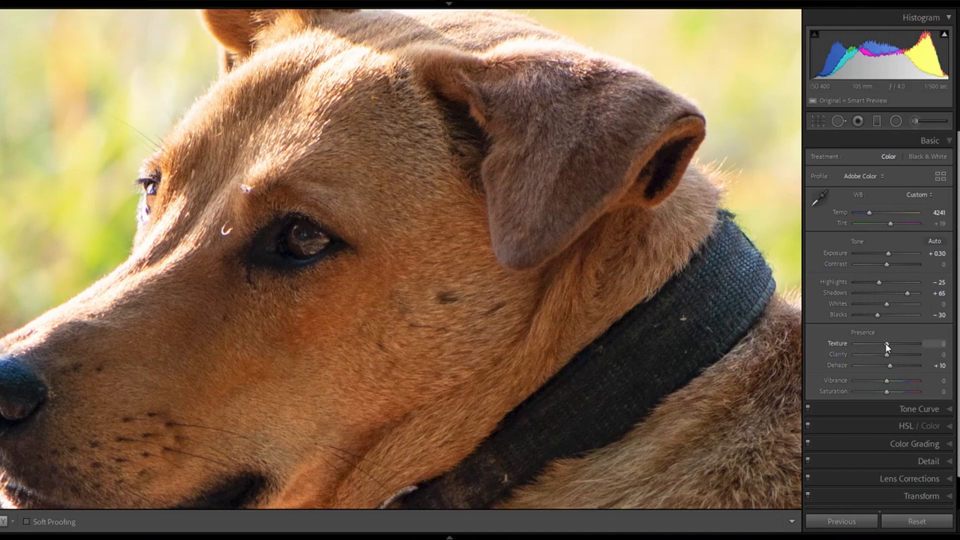
Set Texture to +10 after previewing +100, and boost Vibrance to about +20.
drag(884, 343, 890, 344)
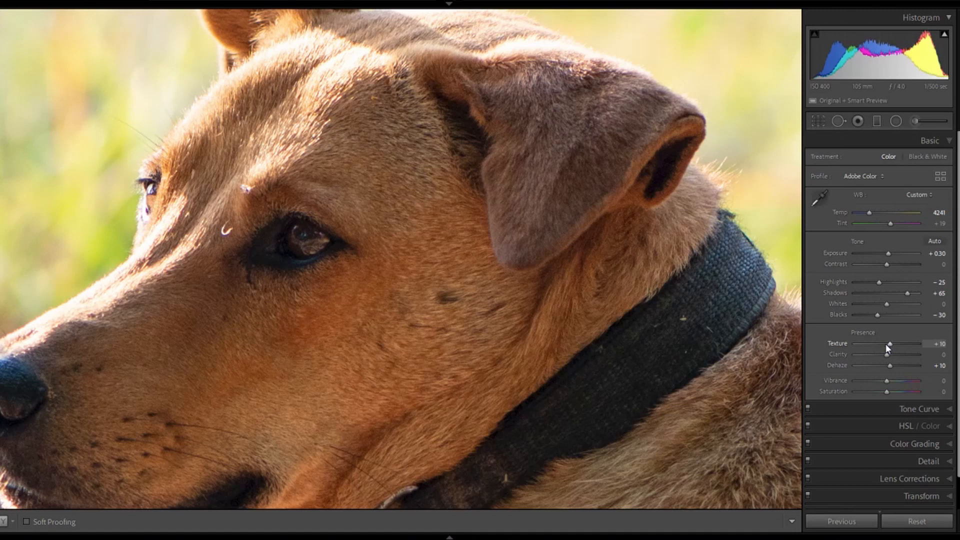
drag(888, 344, 897, 343)
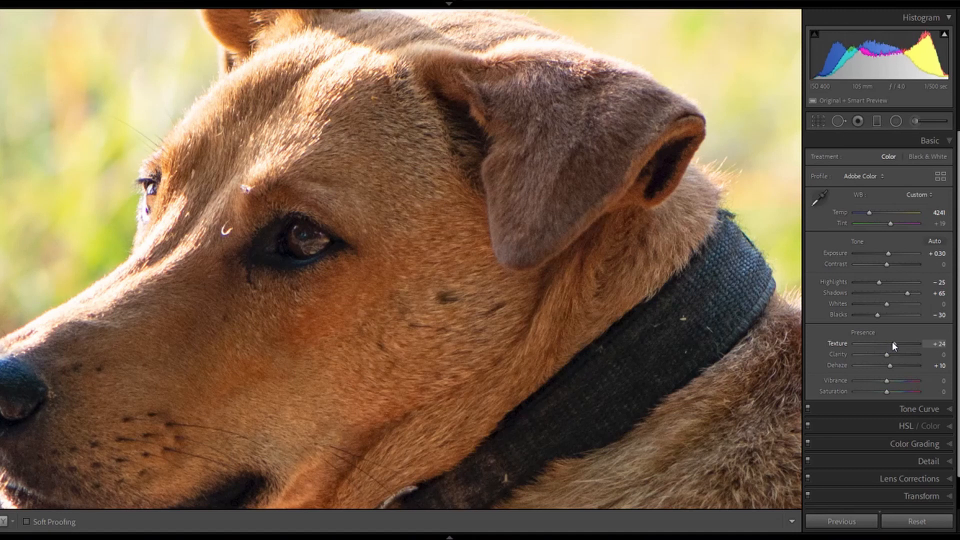
drag(905, 343, 930, 344)
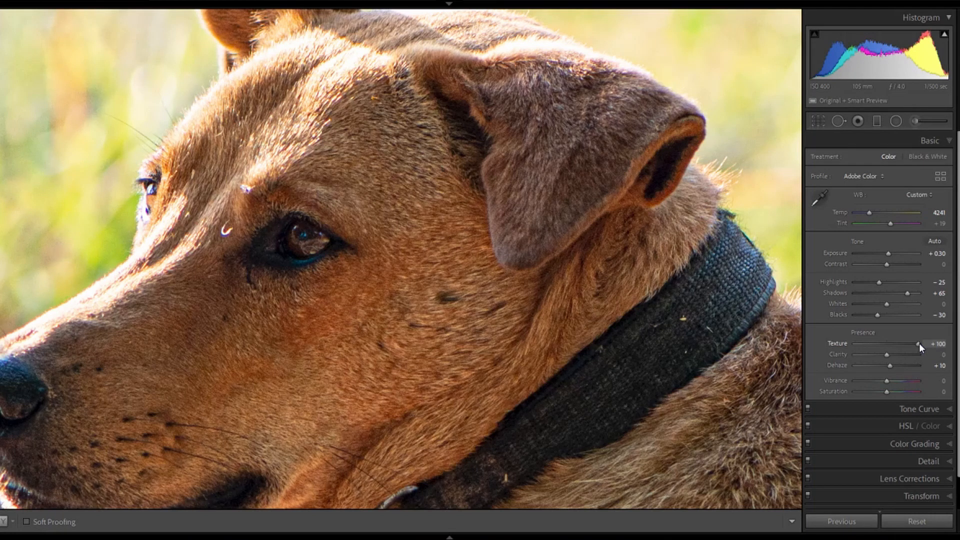
drag(933, 344, 889, 344)
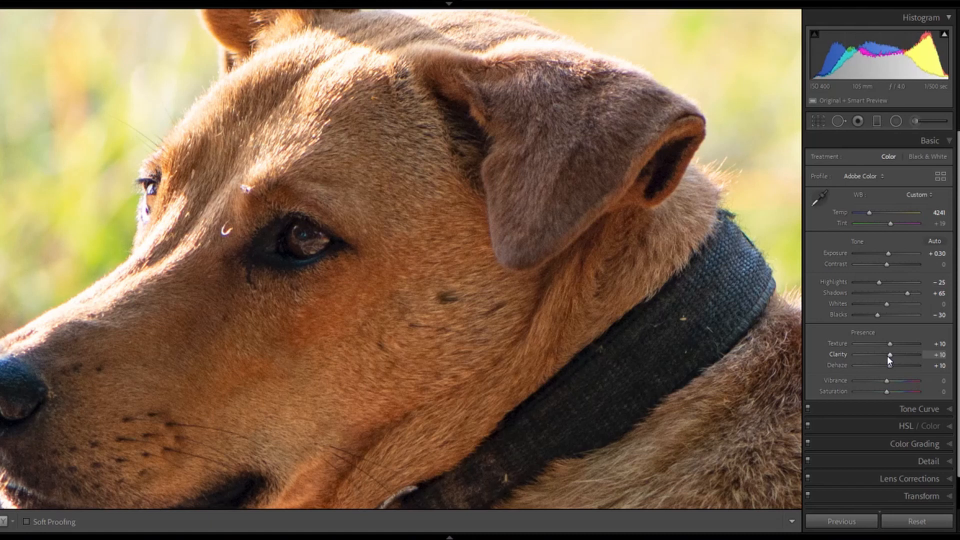
mouse_move(903, 359)
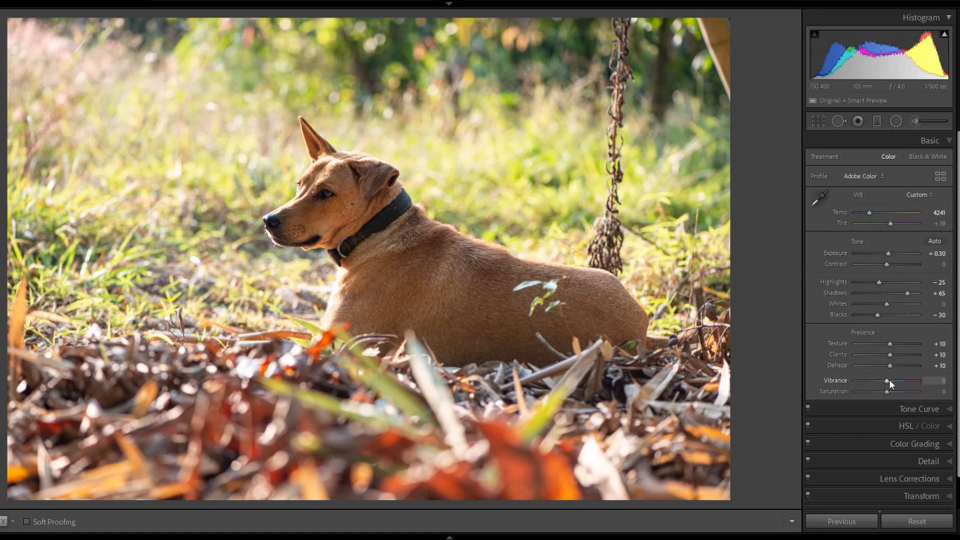
mouse_move(889, 385)
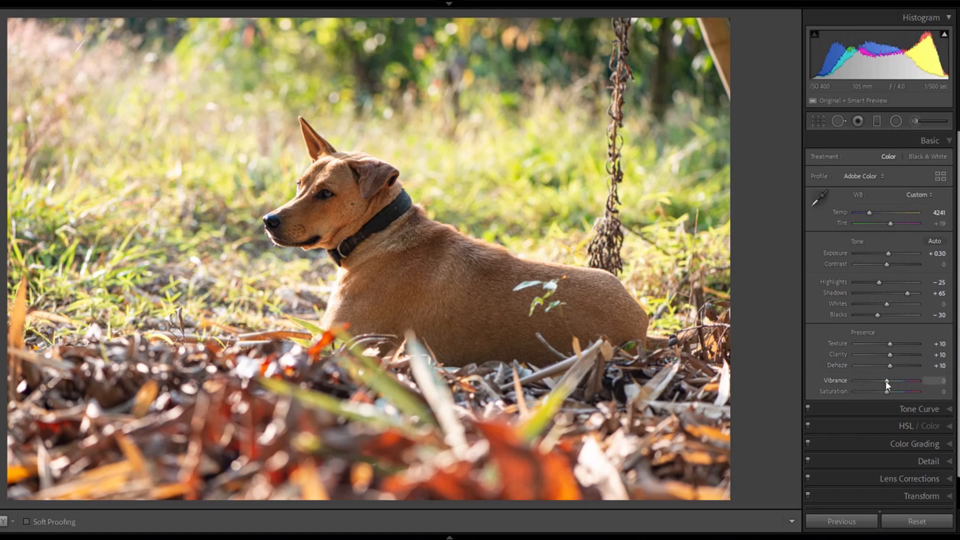
mouse_move(849, 391)
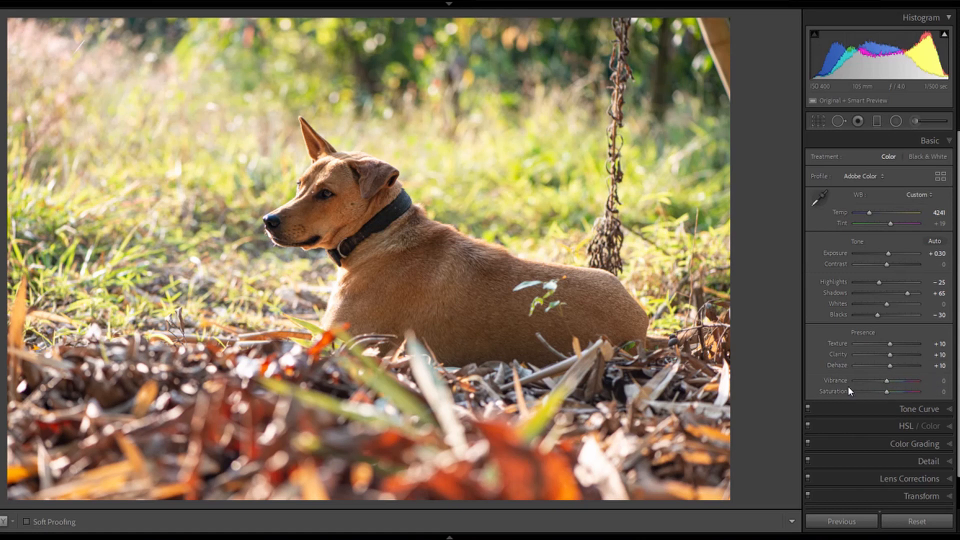
drag(884, 380, 890, 380)
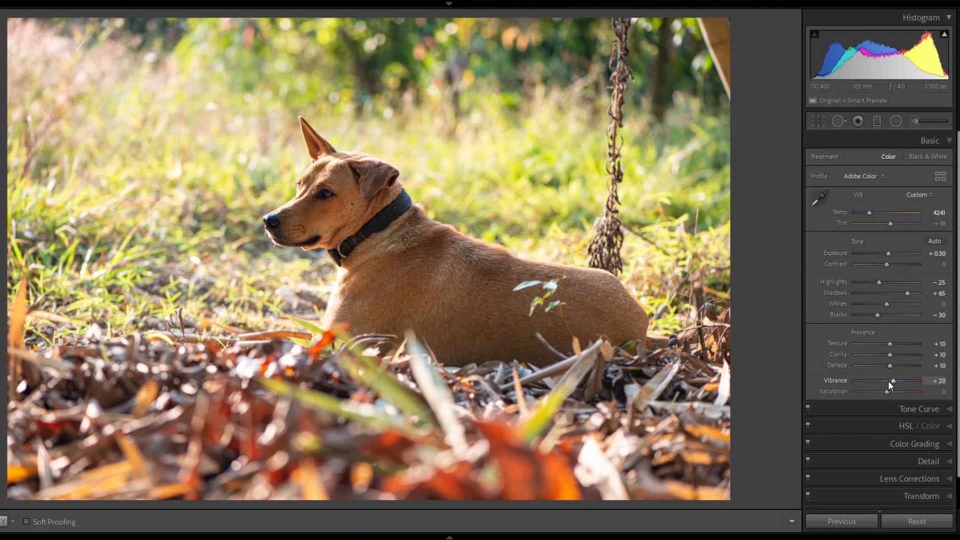
drag(892, 380, 886, 380)
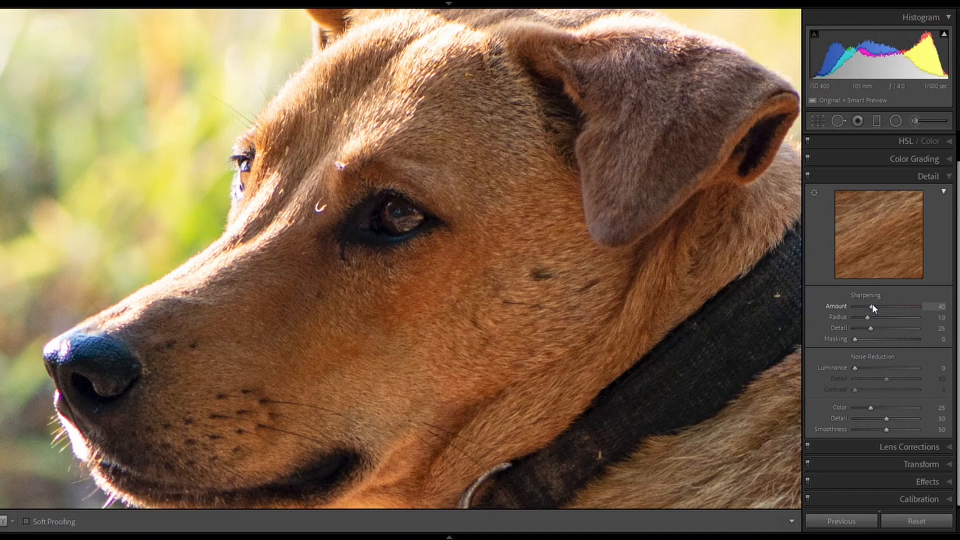
mouse_move(854, 350)
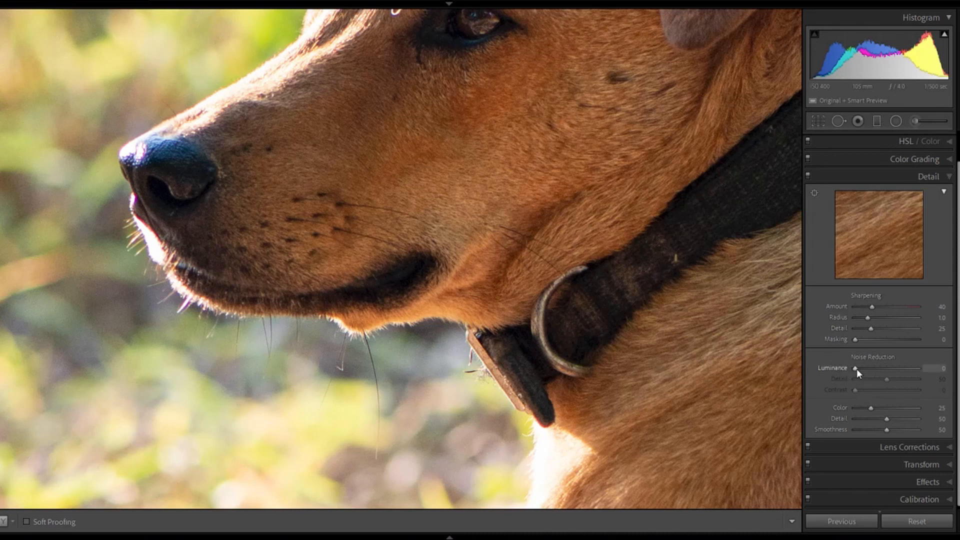
Set Luminance noise reduction to 20, collapse the panels, then reopen Detail and Basic.
drag(855, 368, 859, 368)
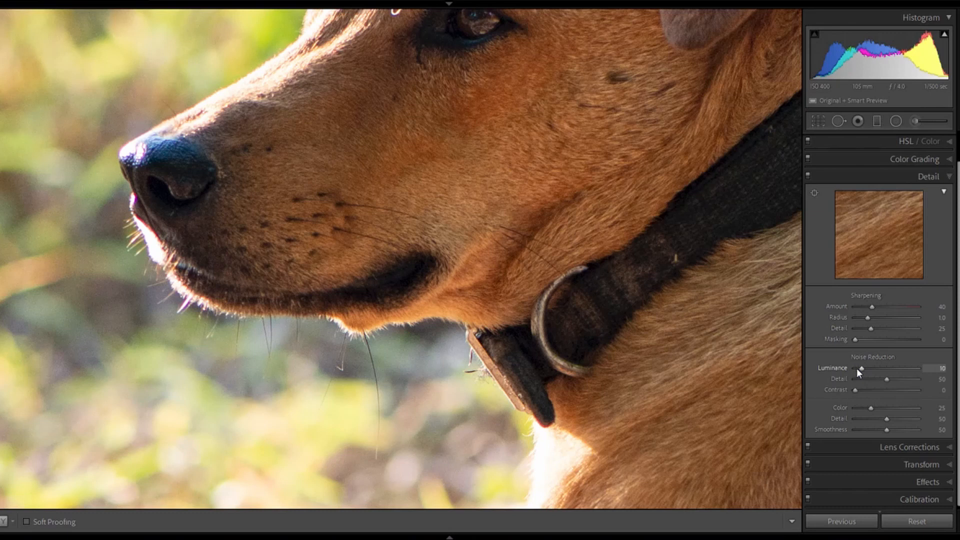
drag(857, 372, 863, 372)
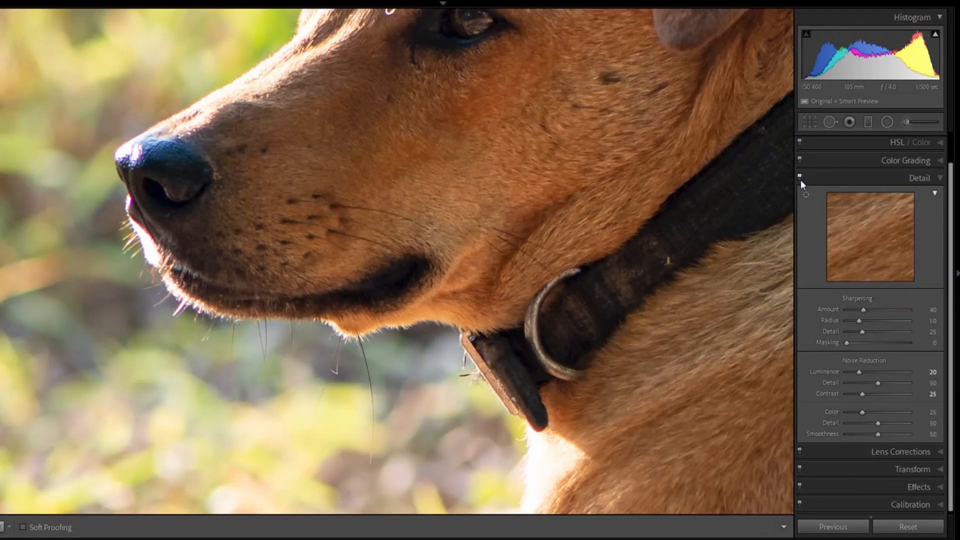
click(919, 178)
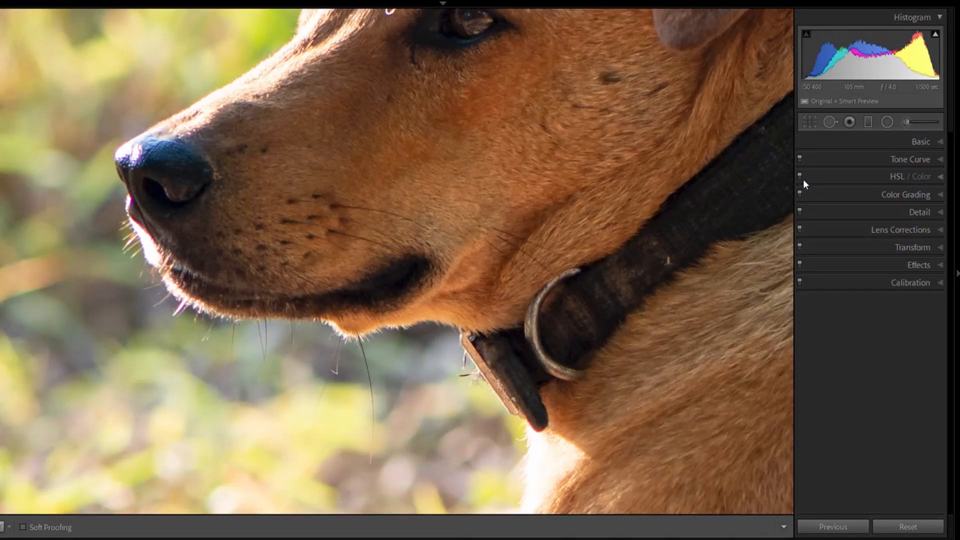
mouse_move(871, 219)
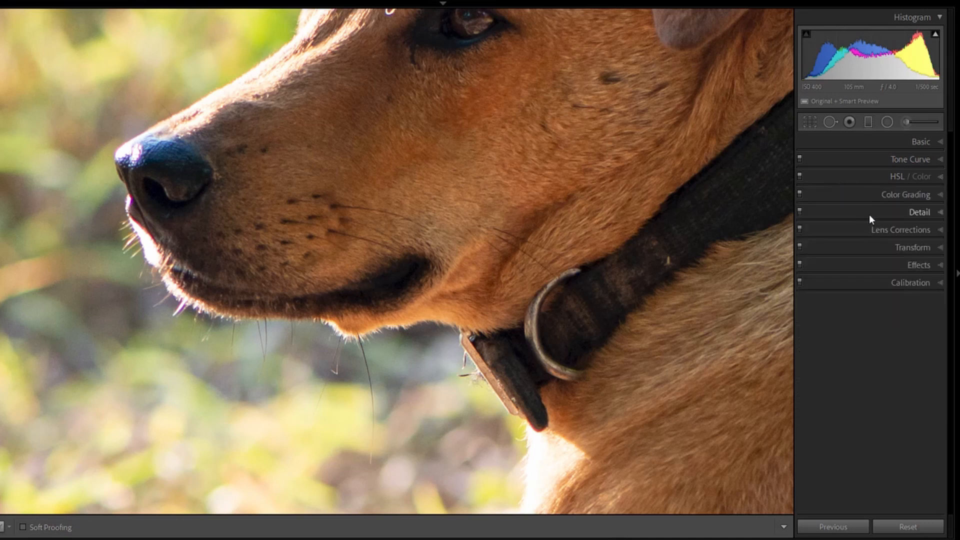
click(919, 211)
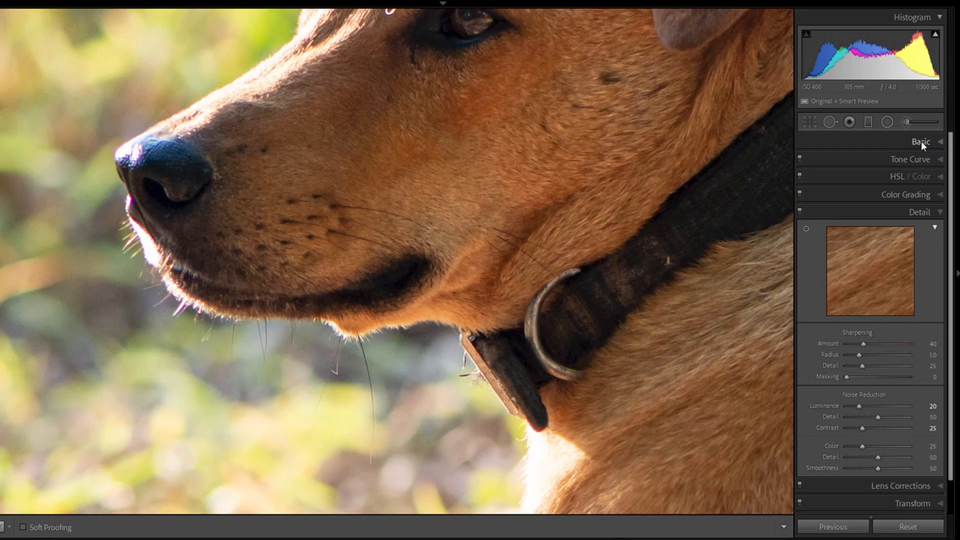
click(921, 142)
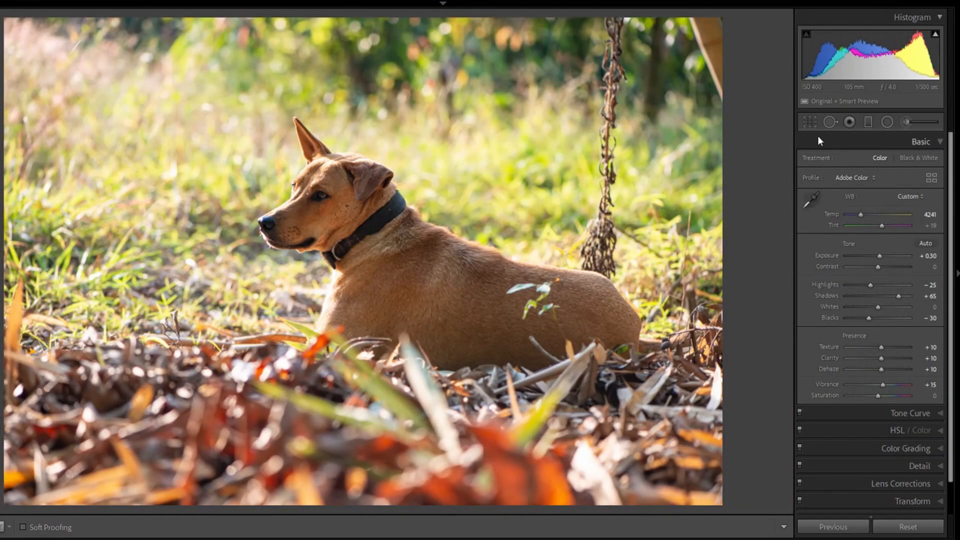
mouse_move(810, 121)
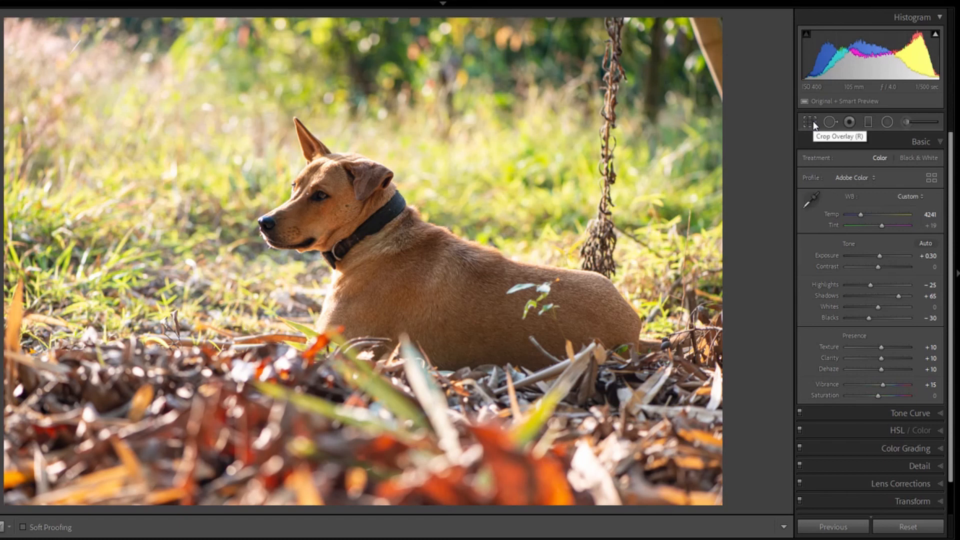
Straighten the photo slightly and tighten the crop around the dog.
click(810, 121)
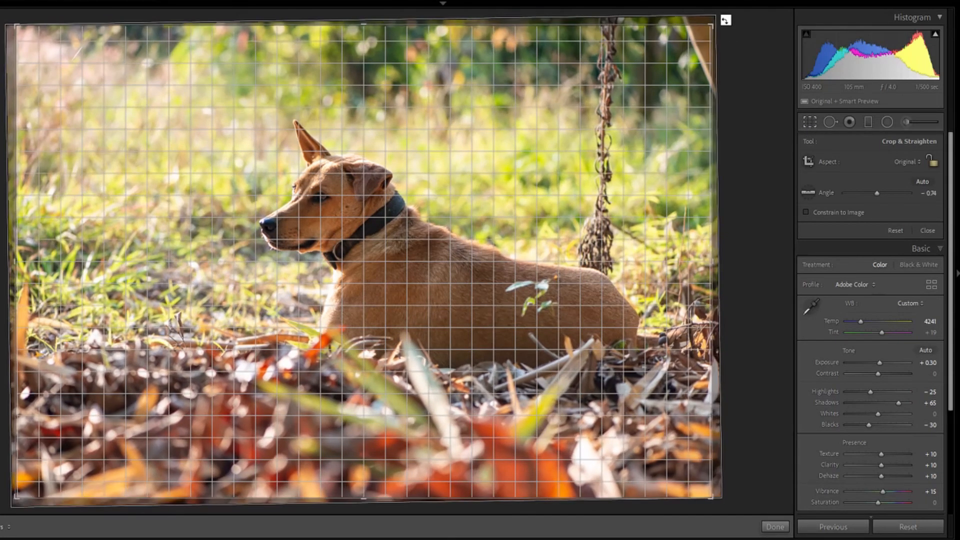
drag(877, 193, 875, 193)
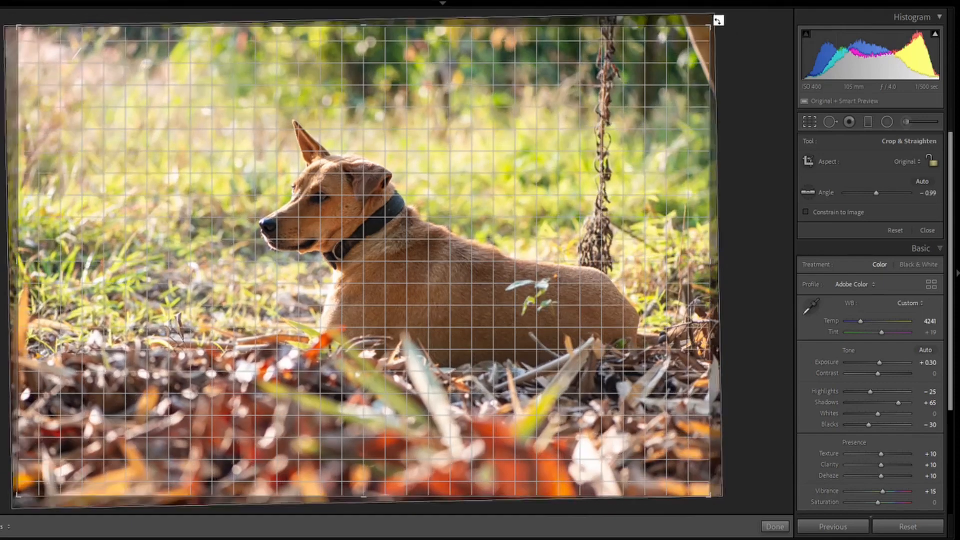
drag(875, 193, 880, 192)
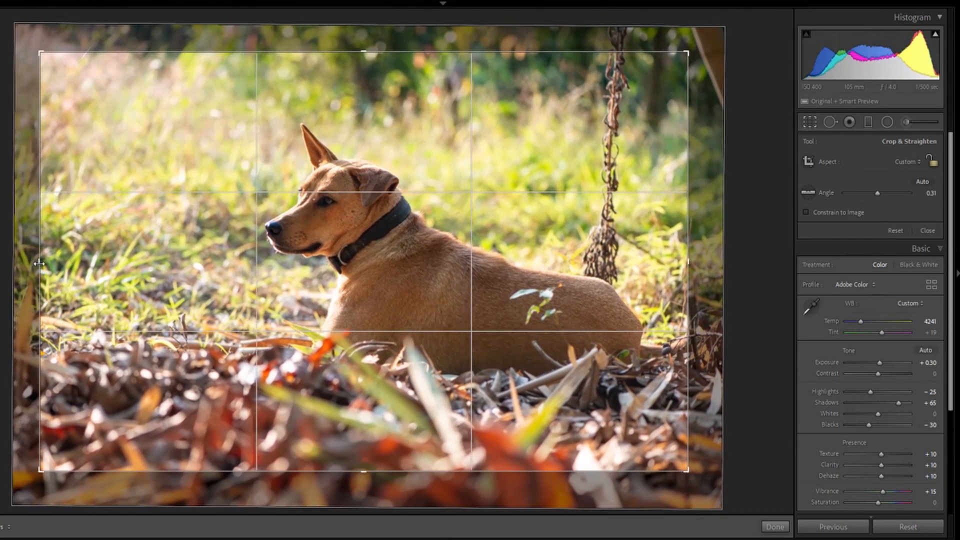
click(928, 230)
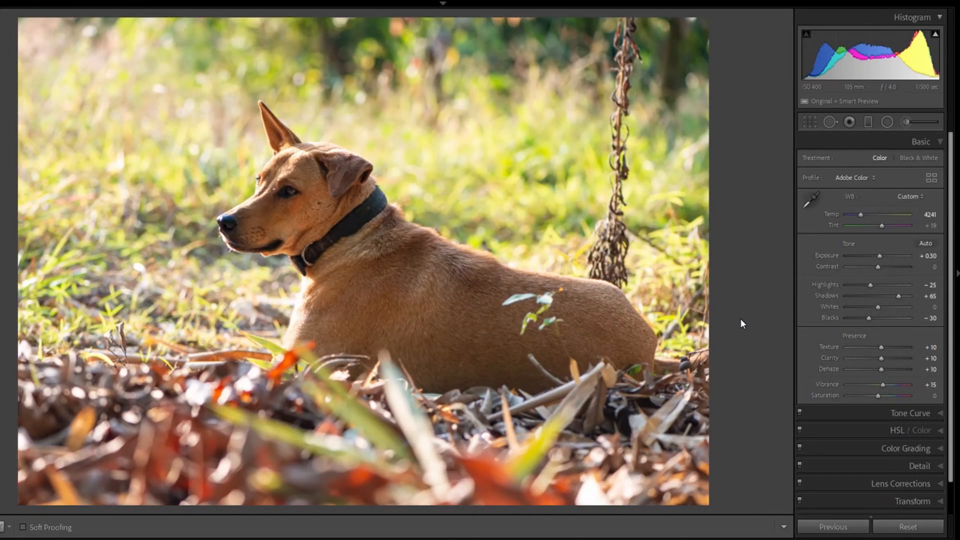
mouse_move(741, 315)
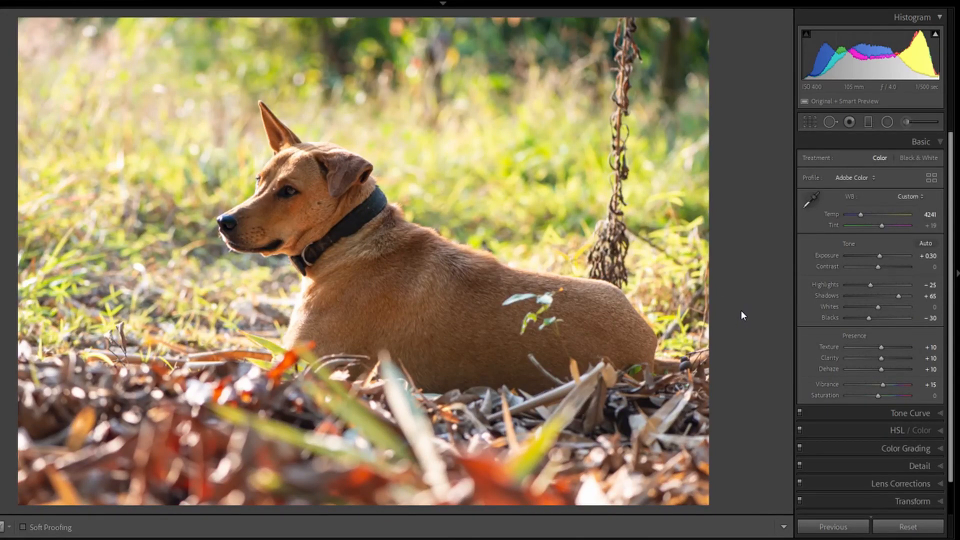
mouse_move(758, 316)
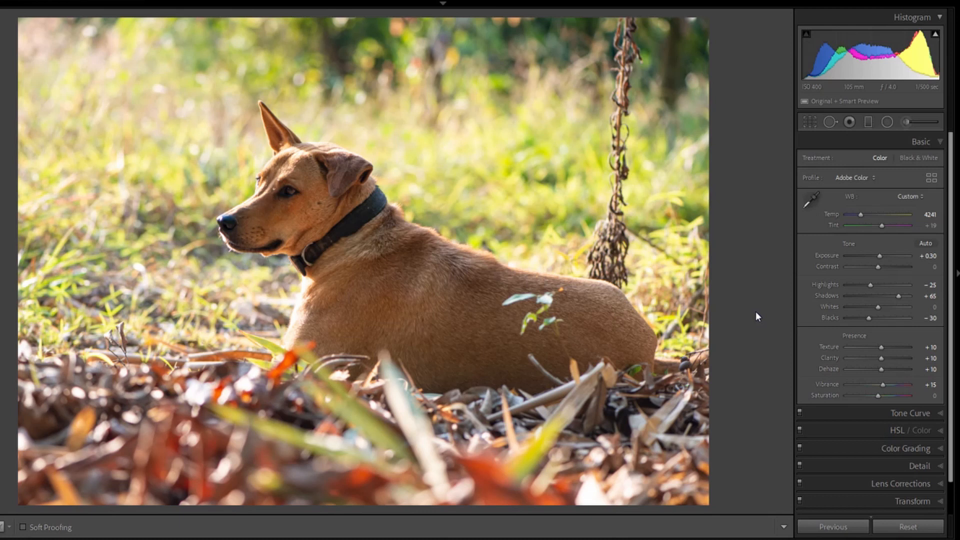
mouse_move(762, 318)
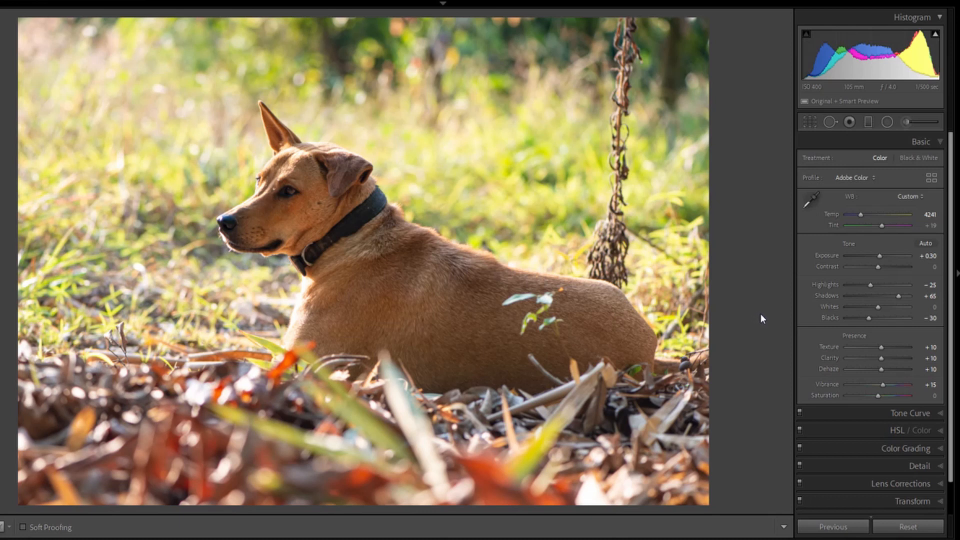
mouse_move(767, 319)
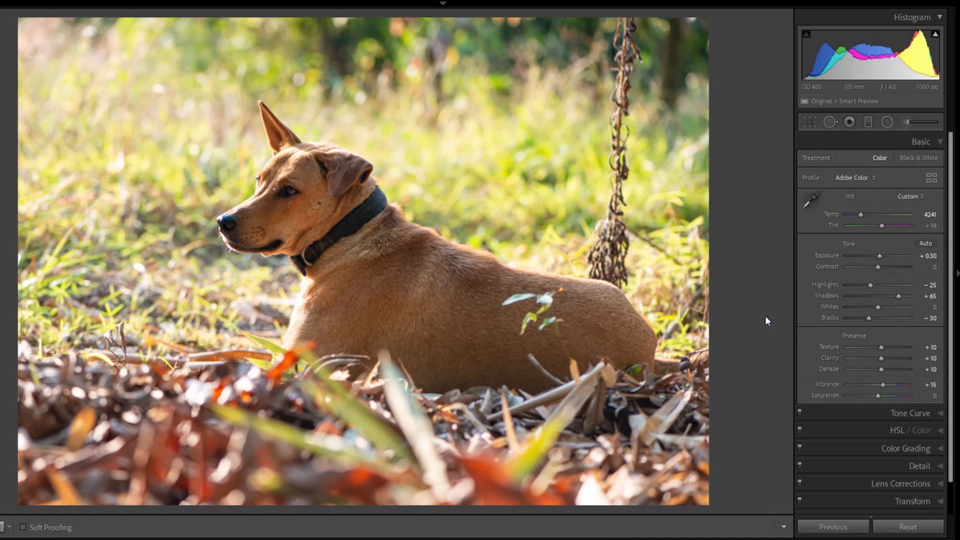
mouse_move(762, 318)
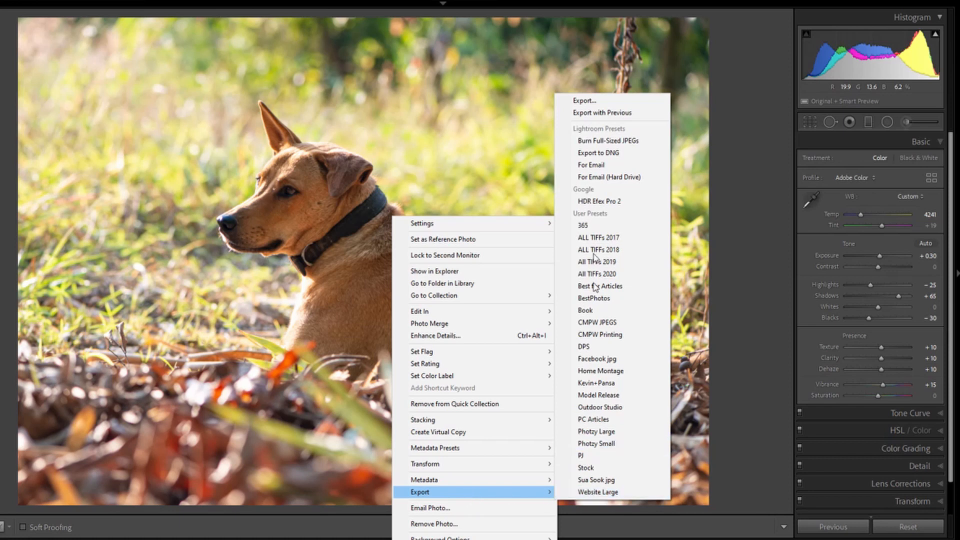
Open the Export One File dialog for the dog photo.
click(507, 188)
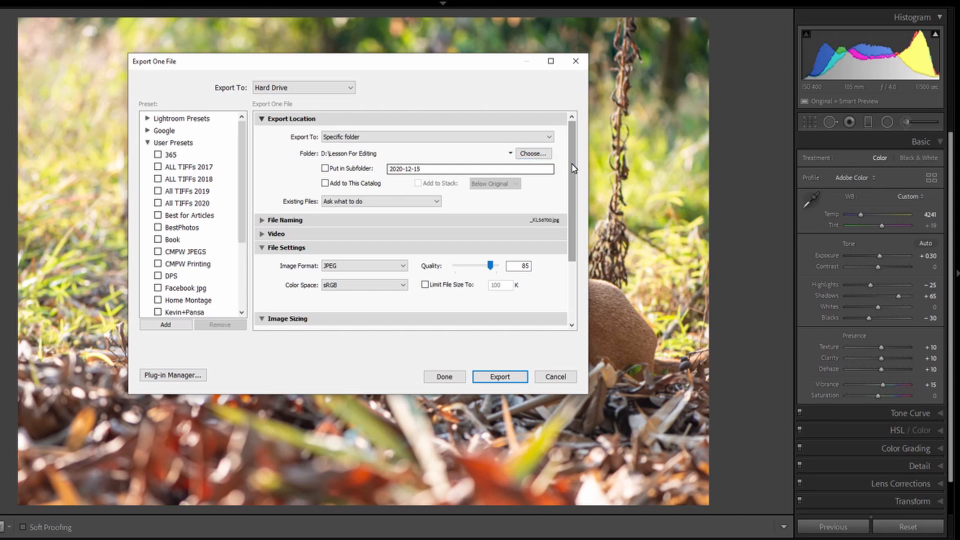
Enable Resize to Fit at 2500 × 2500 and export the quality-85 sRGB JPEG.
click(261, 220)
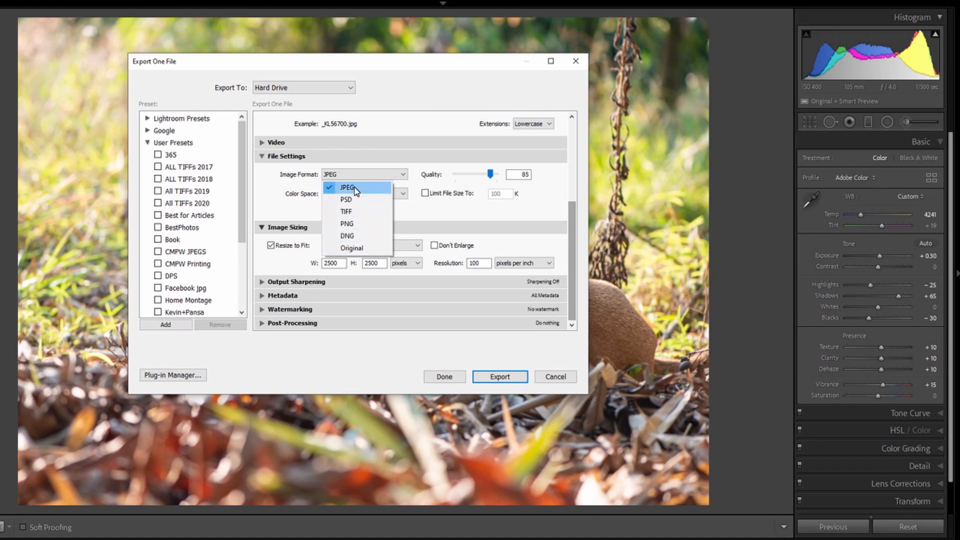
mouse_move(347, 199)
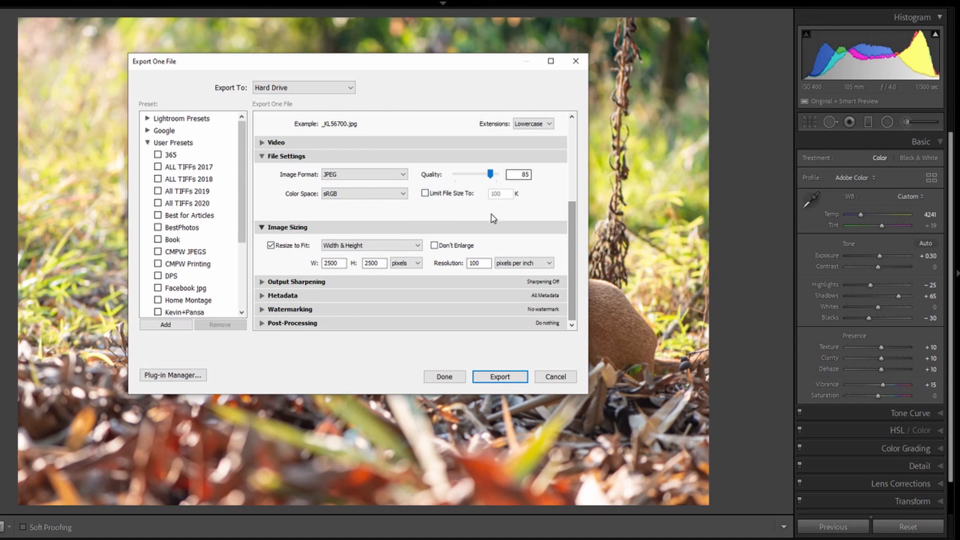
click(364, 193)
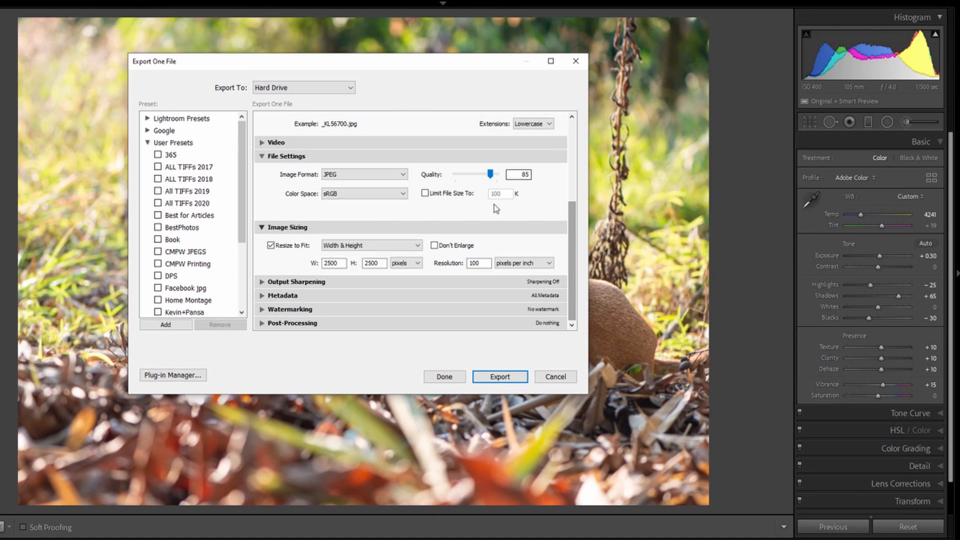
mouse_move(275, 237)
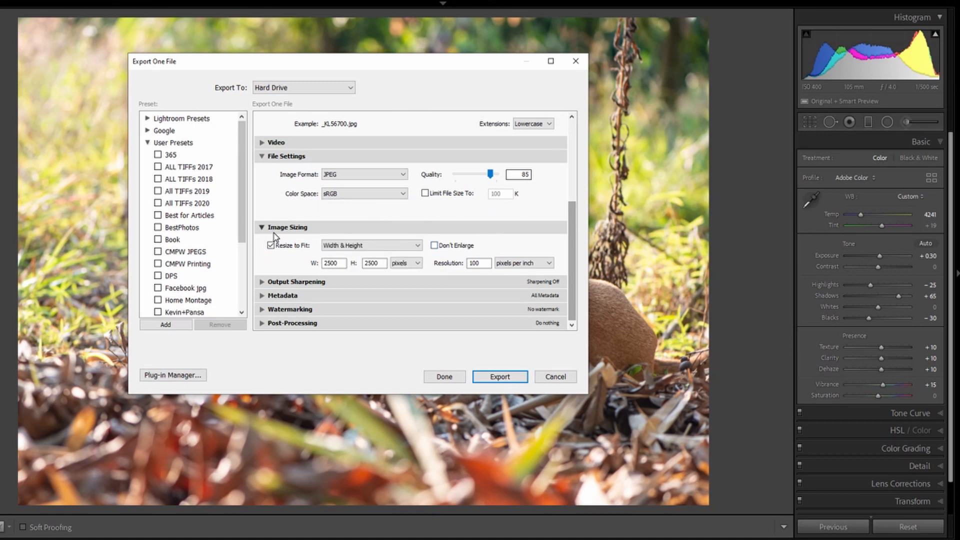
click(271, 246)
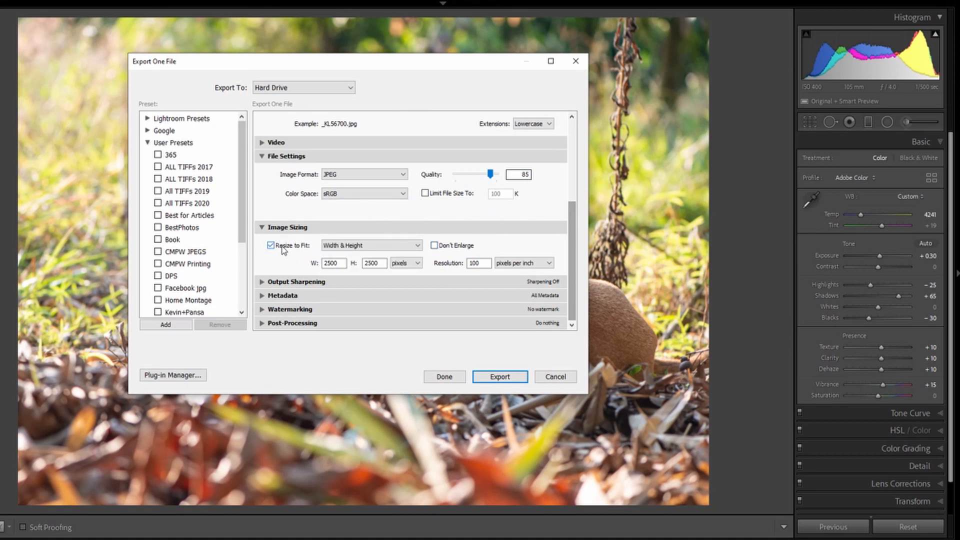
click(271, 246)
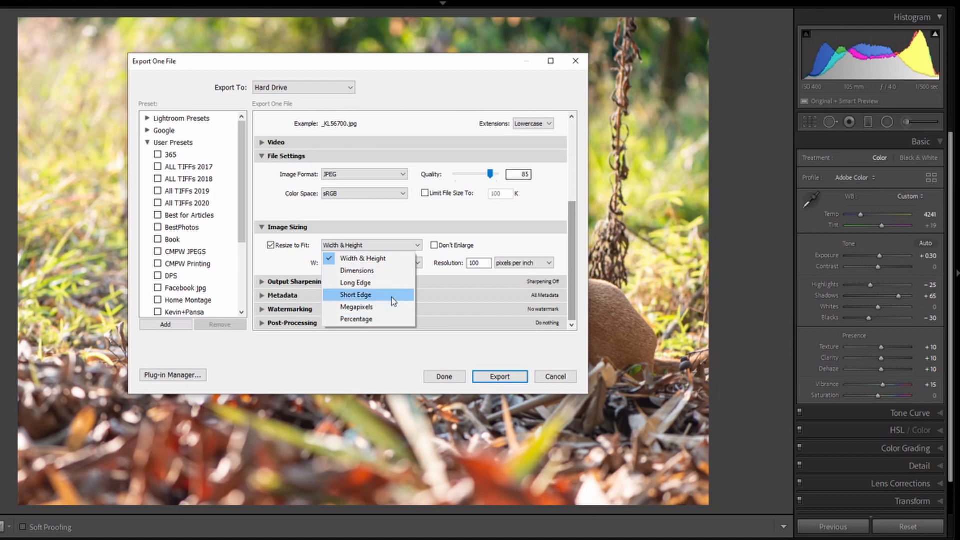
click(361, 258)
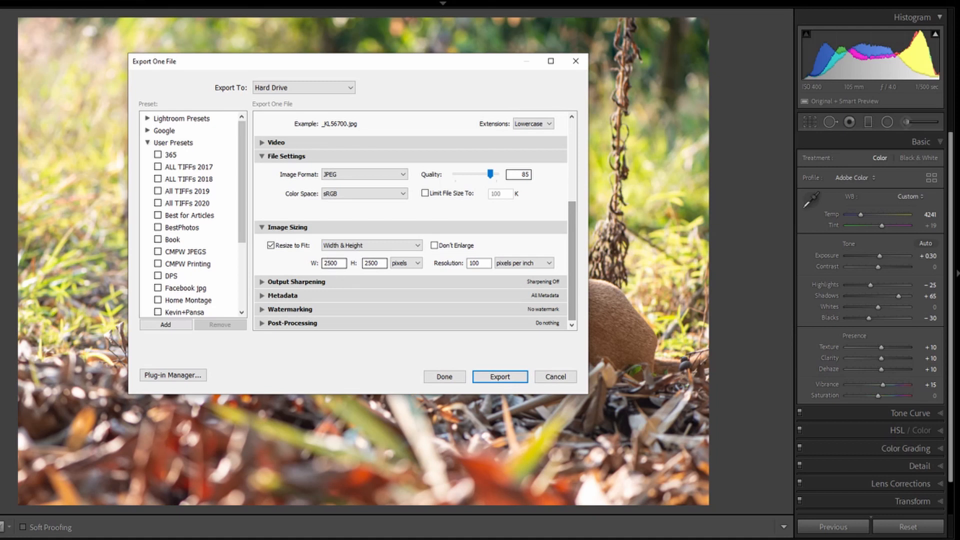
mouse_move(343, 275)
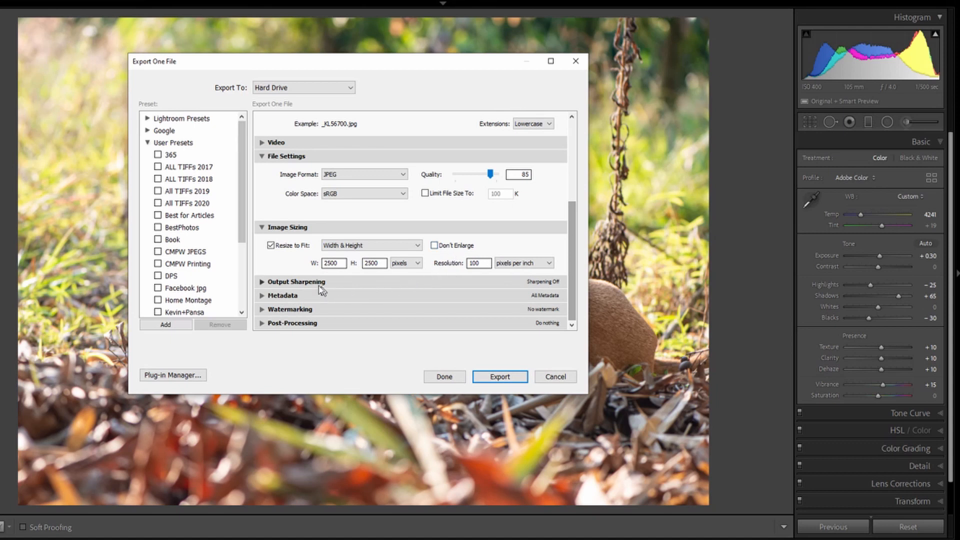
mouse_move(279, 299)
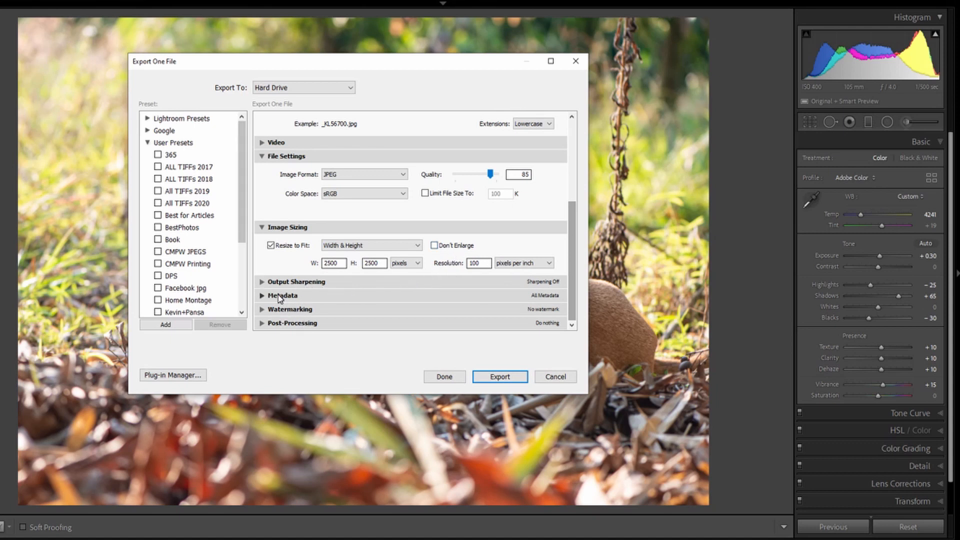
mouse_move(504, 297)
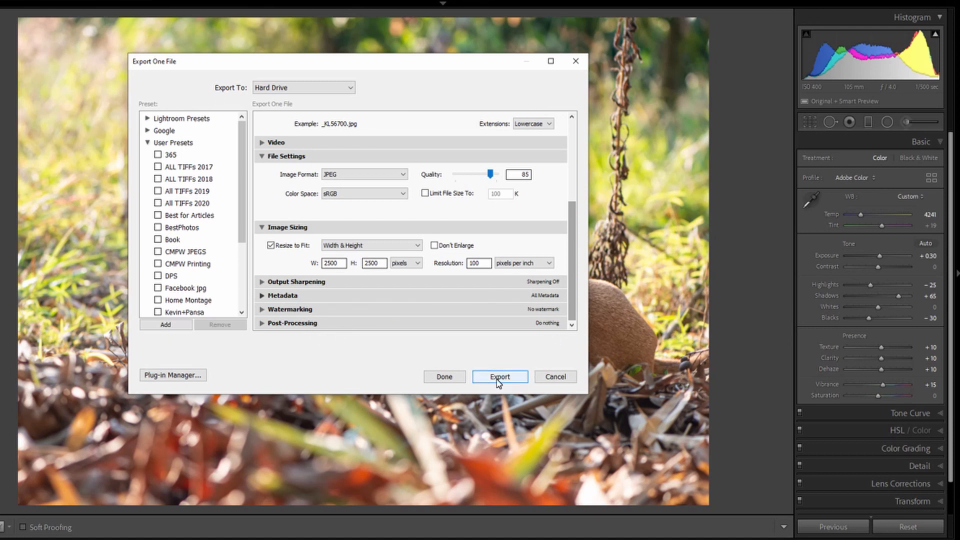
click(499, 376)
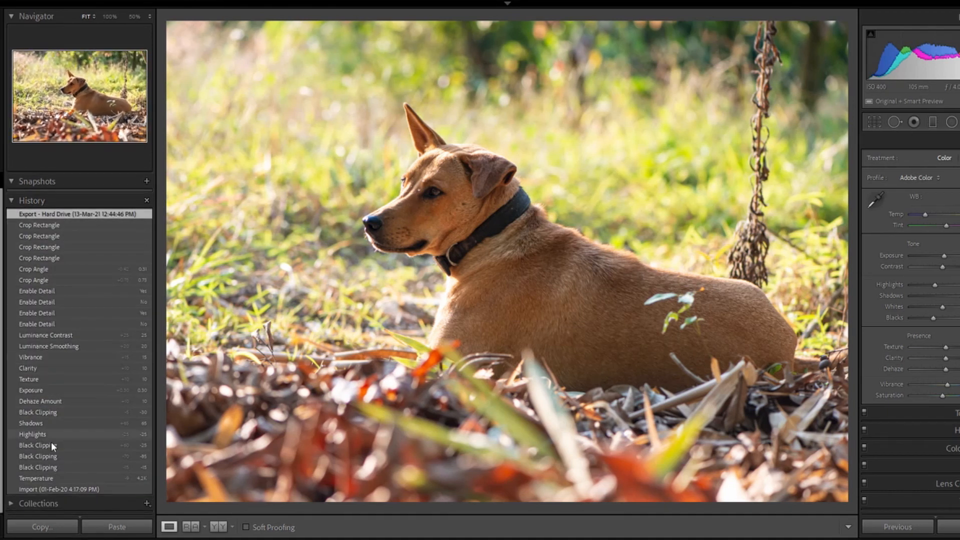
View the Import history state, then return to the Export state.
click(58, 489)
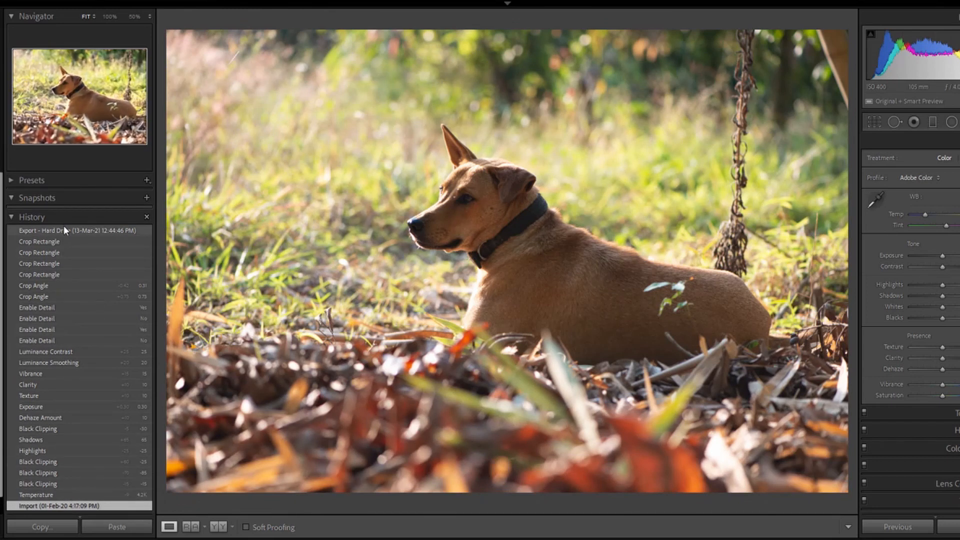
click(64, 230)
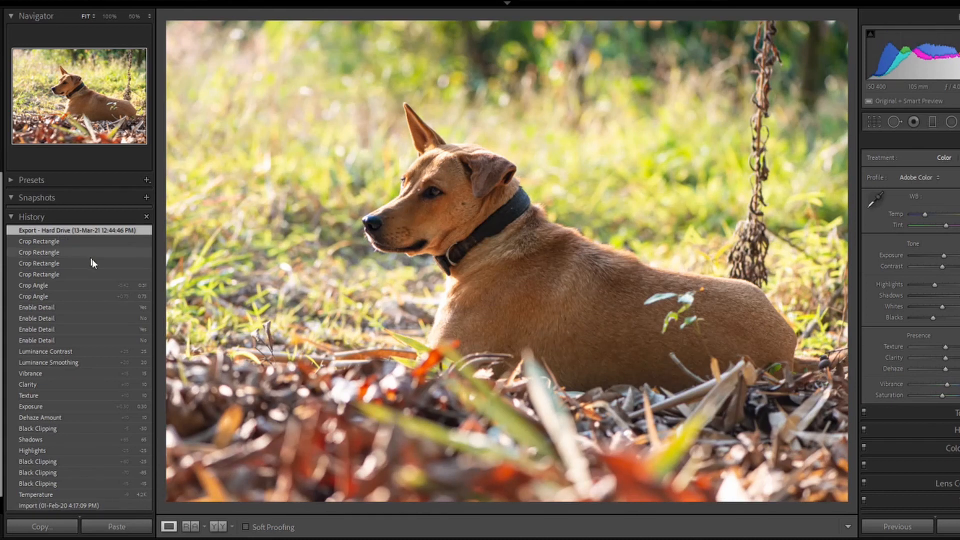
mouse_move(285, 456)
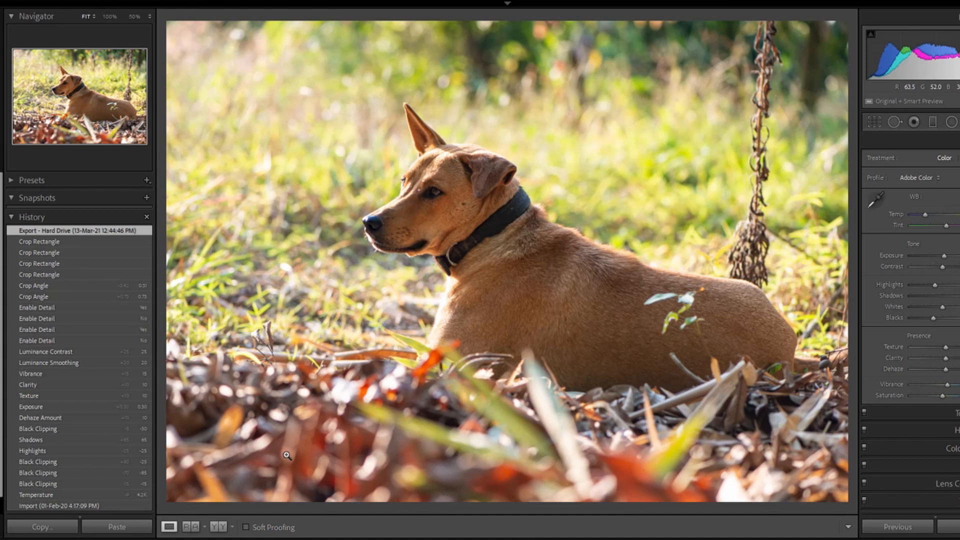
mouse_move(293, 458)
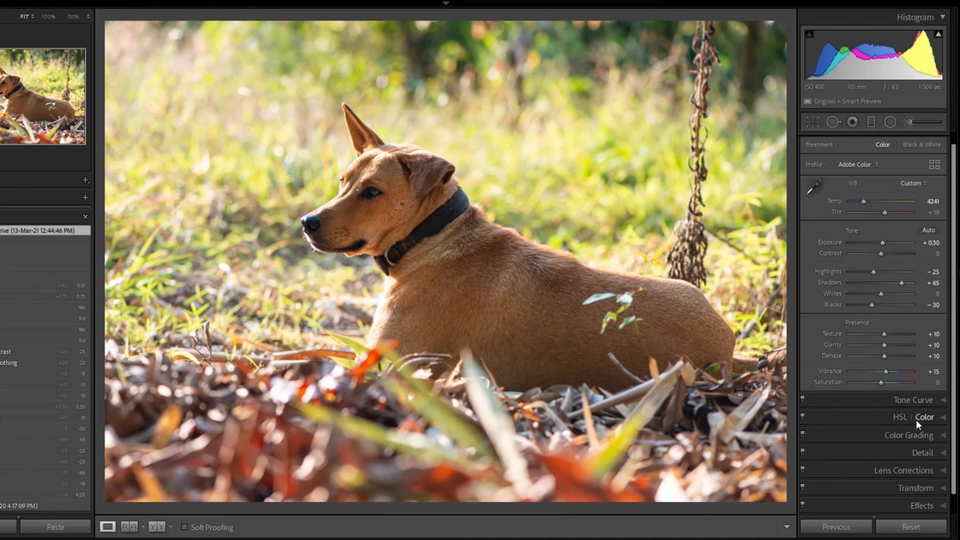
mouse_move(948, 456)
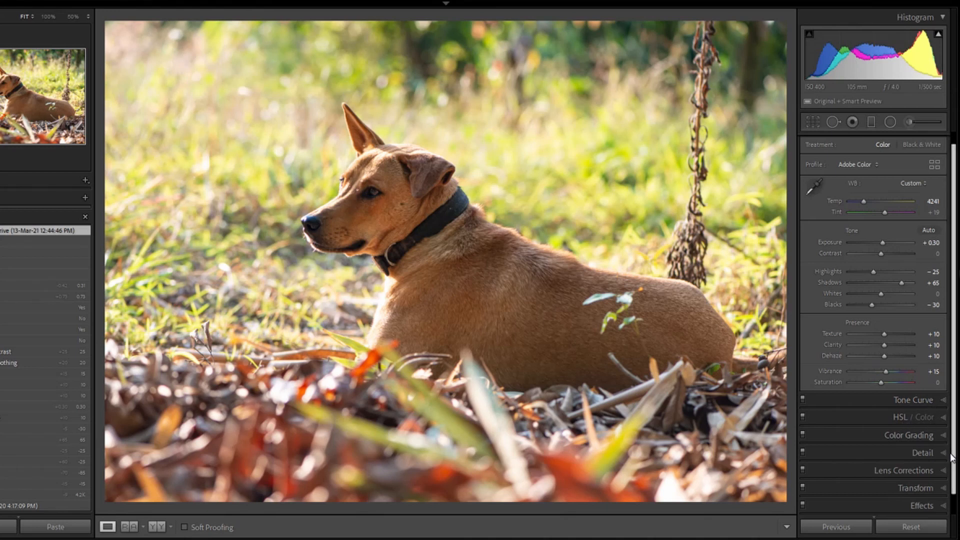
mouse_move(920, 501)
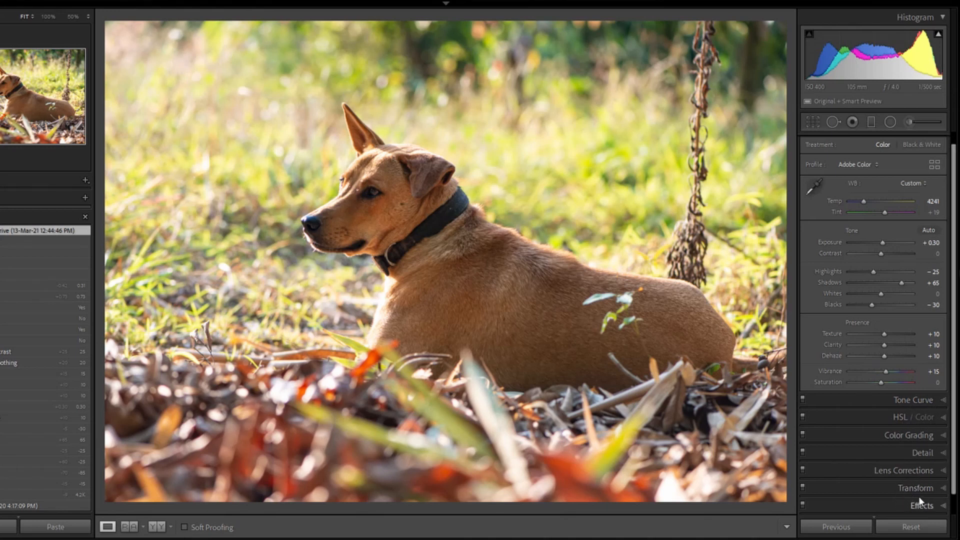
mouse_move(626, 336)
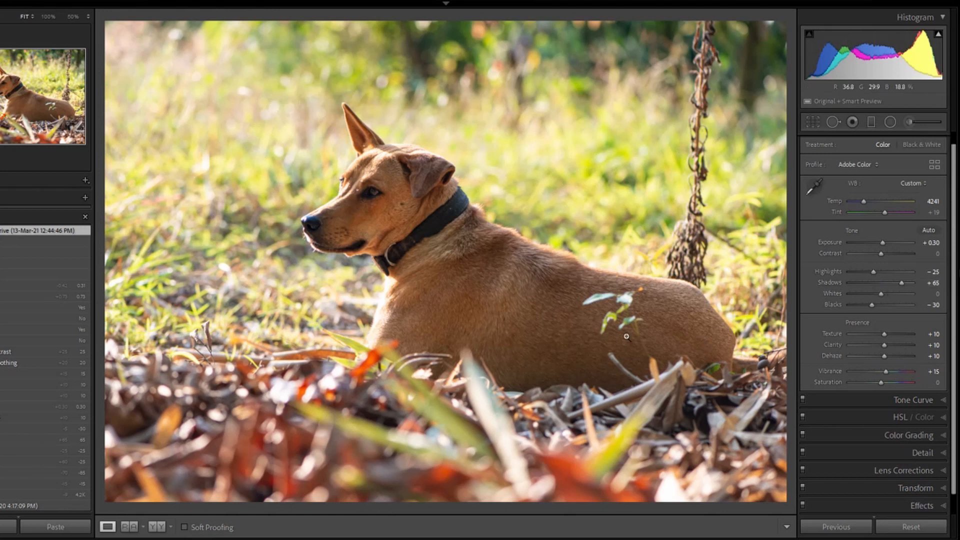
mouse_move(298, 261)
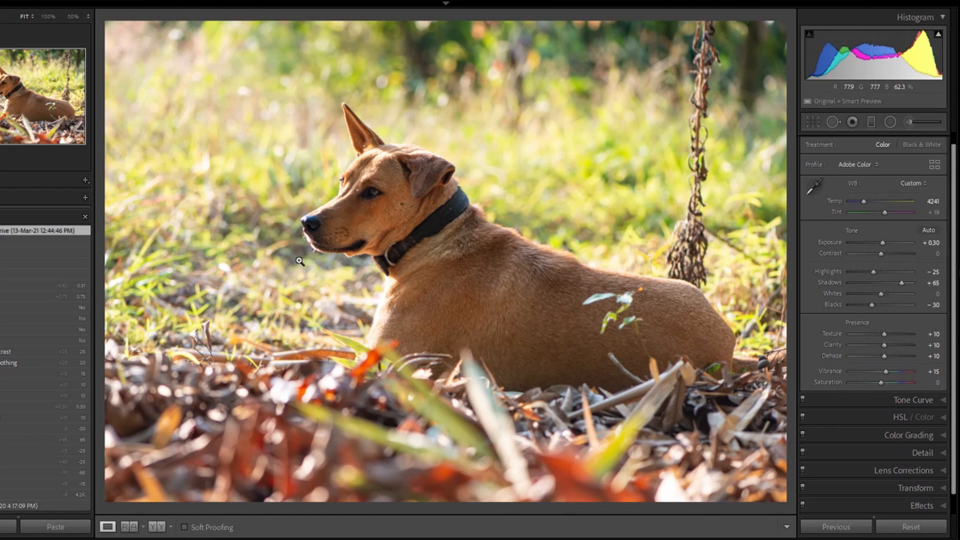